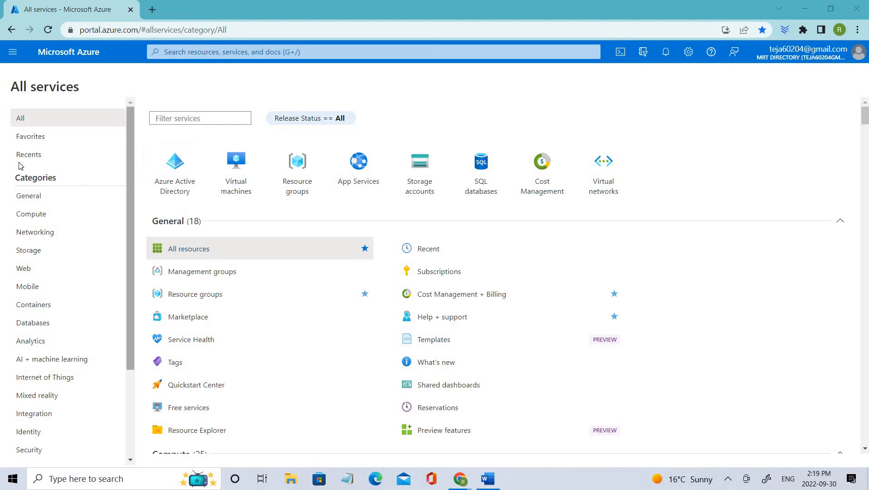
pyautogui.moveTo(34, 101)
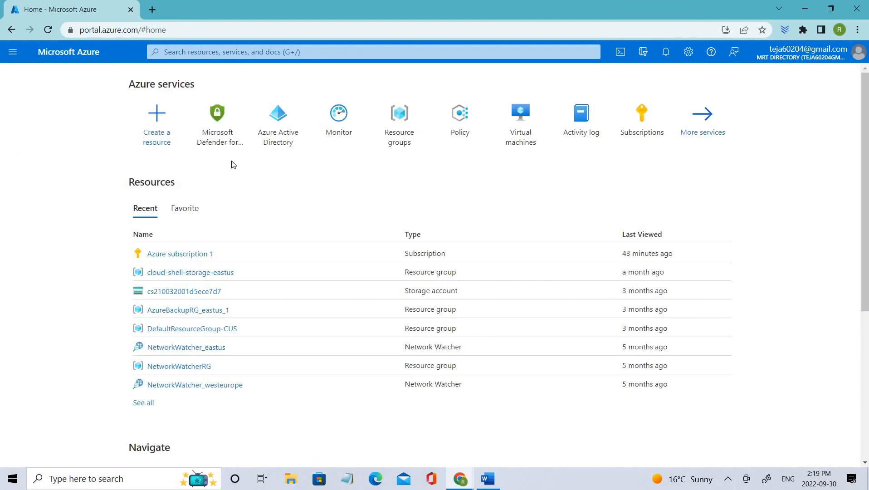
pyautogui.moveTo(236, 126)
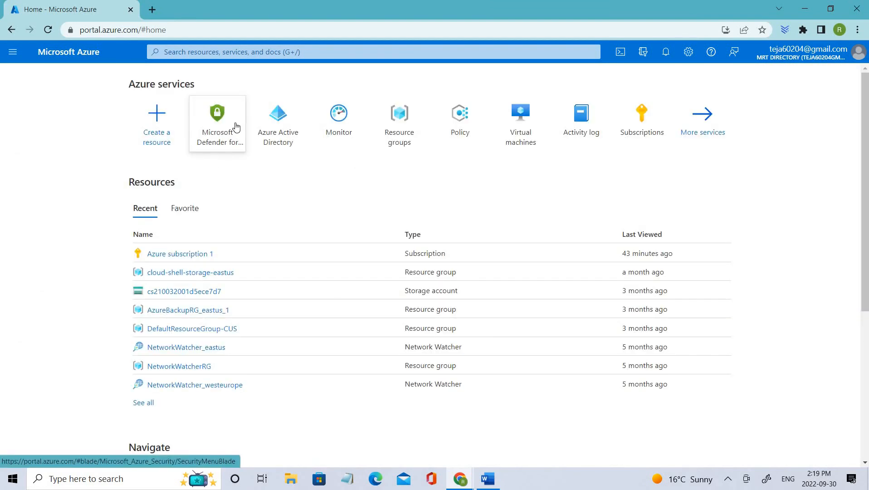
pyautogui.moveTo(218, 121)
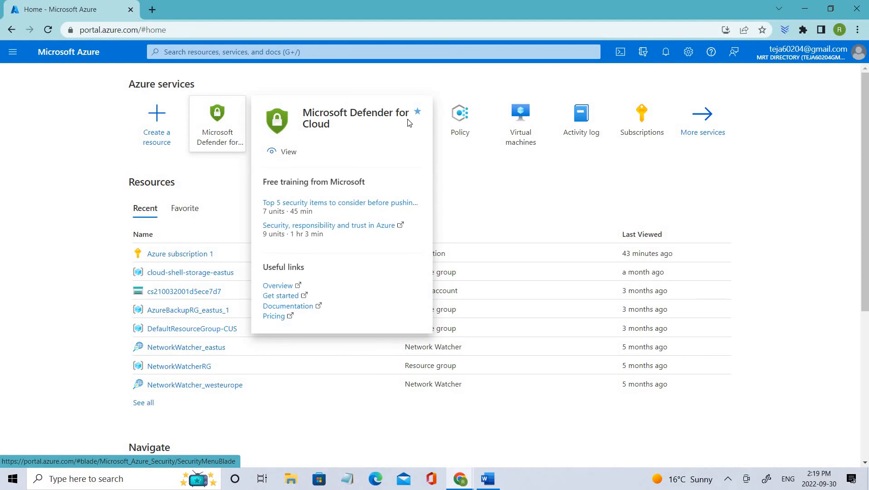
pyautogui.moveTo(215, 131)
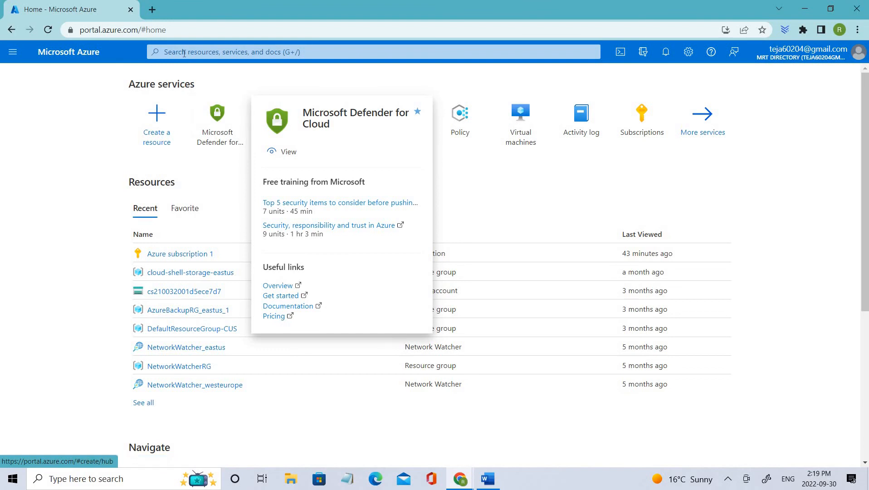
# Show All services and bring the Security category with Microsoft Defender for Cloud into view.
pyautogui.click(371, 52)
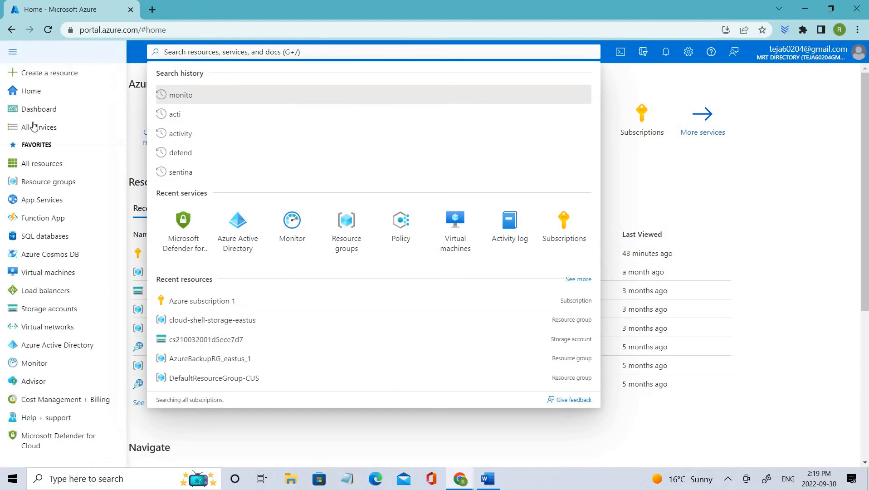
pyautogui.click(39, 127)
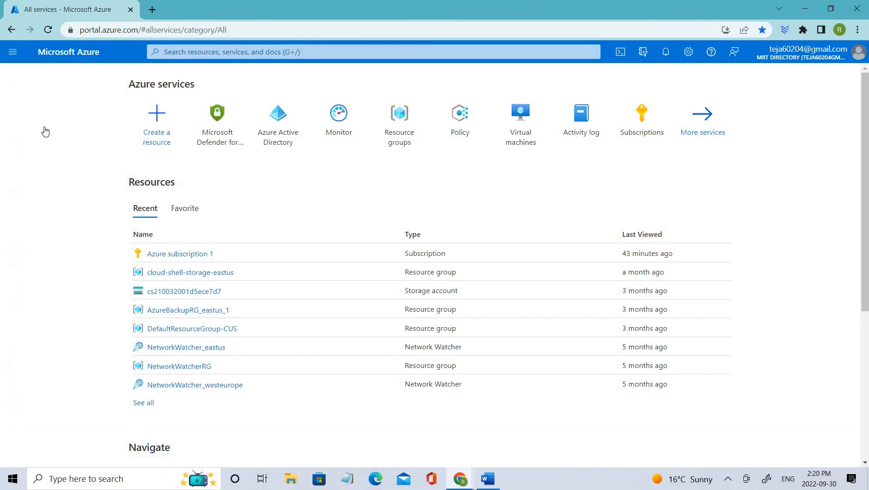
pyautogui.click(701, 113)
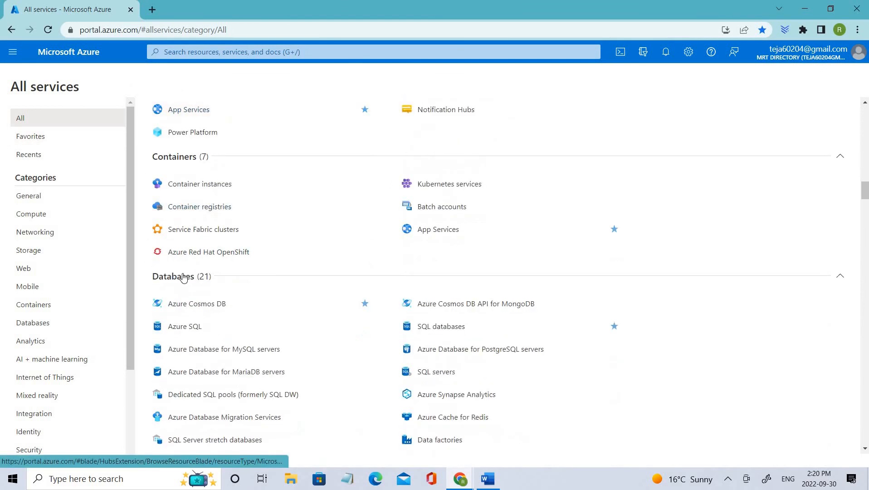
pyautogui.scroll(-3)
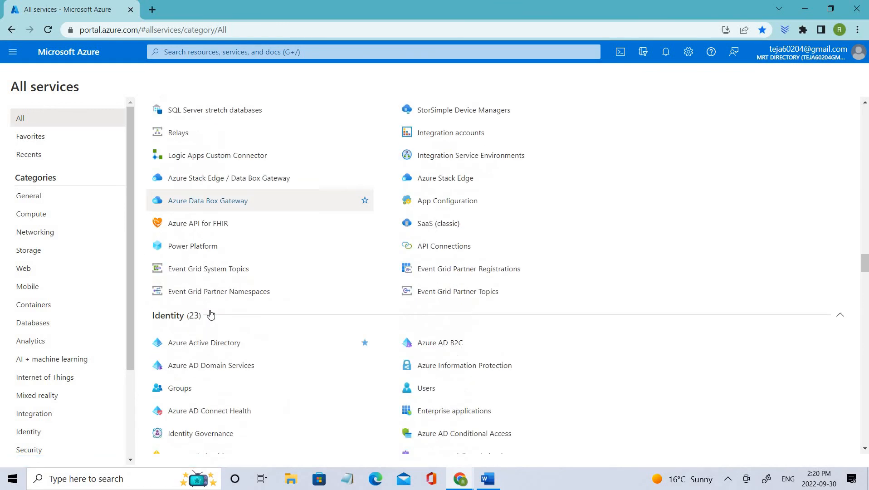
pyautogui.scroll(-3)
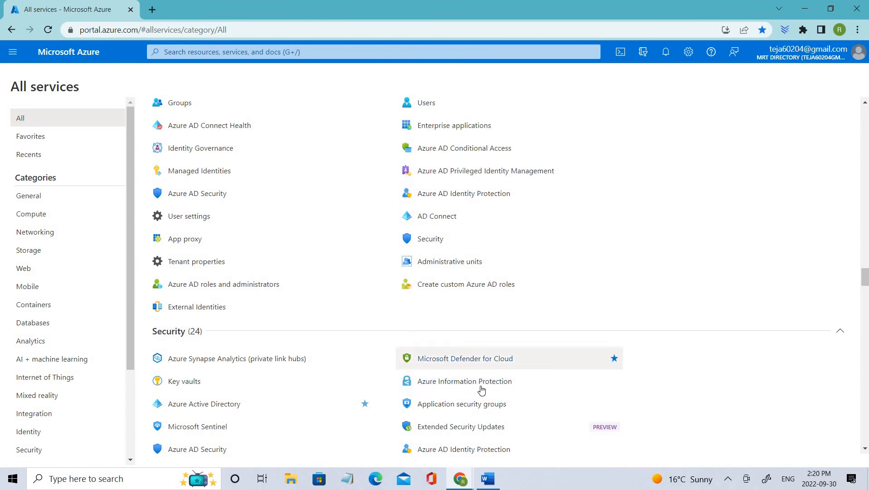
pyautogui.moveTo(464, 381)
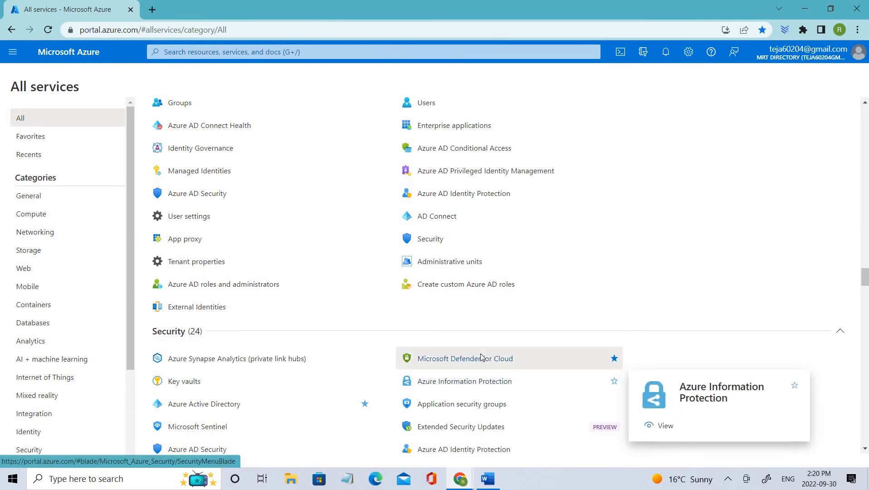
# Enter Microsoft Defender for Cloud and load its Regulatory compliance dashboard (40 of 43 passed controls).
pyautogui.click(464, 358)
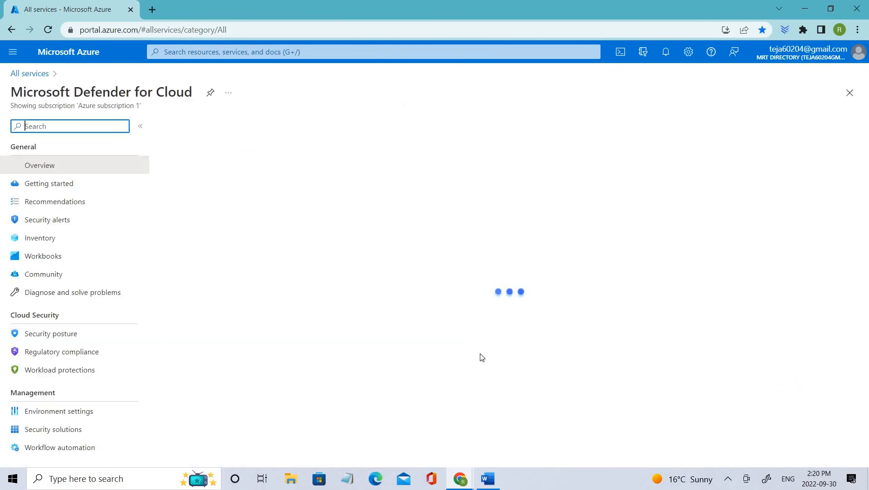
pyautogui.click(39, 165)
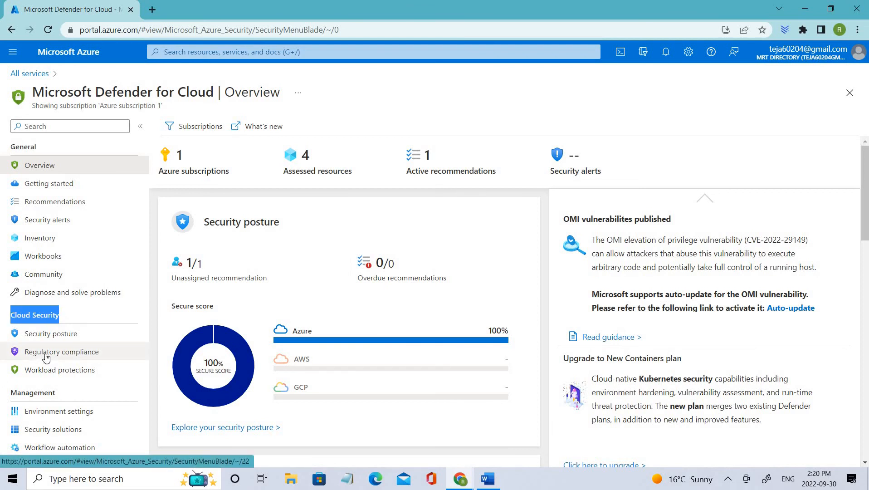
pyautogui.click(62, 351)
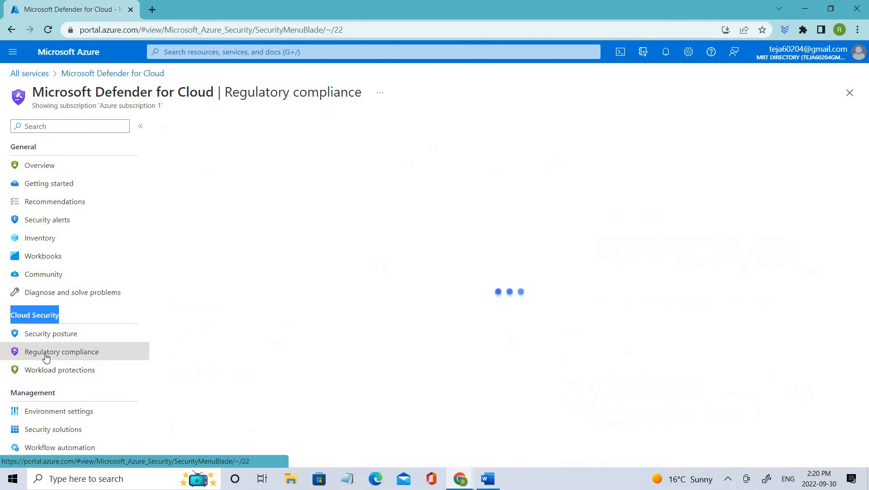
pyautogui.click(62, 351)
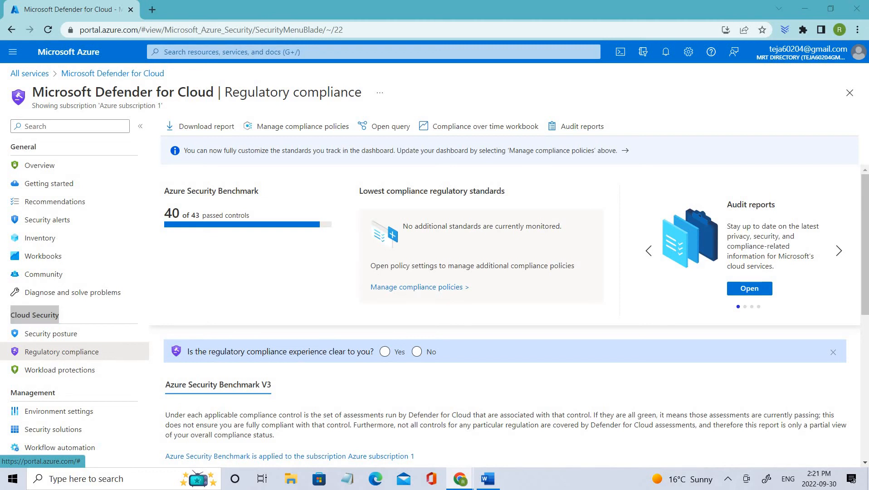
pyautogui.moveTo(833, 208)
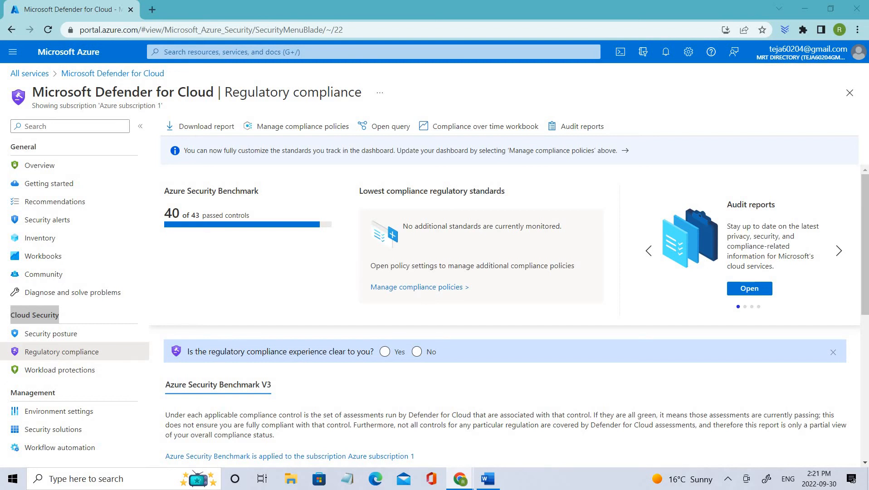
pyautogui.moveTo(303, 397)
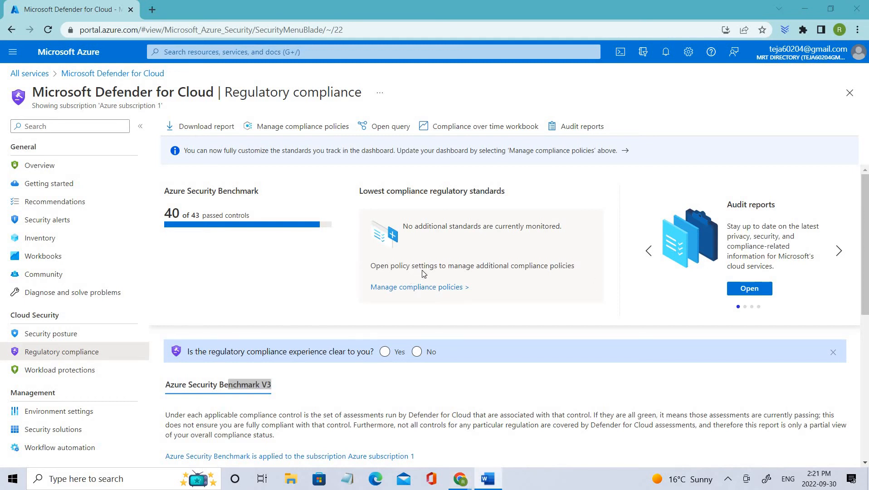
pyautogui.moveTo(412, 168)
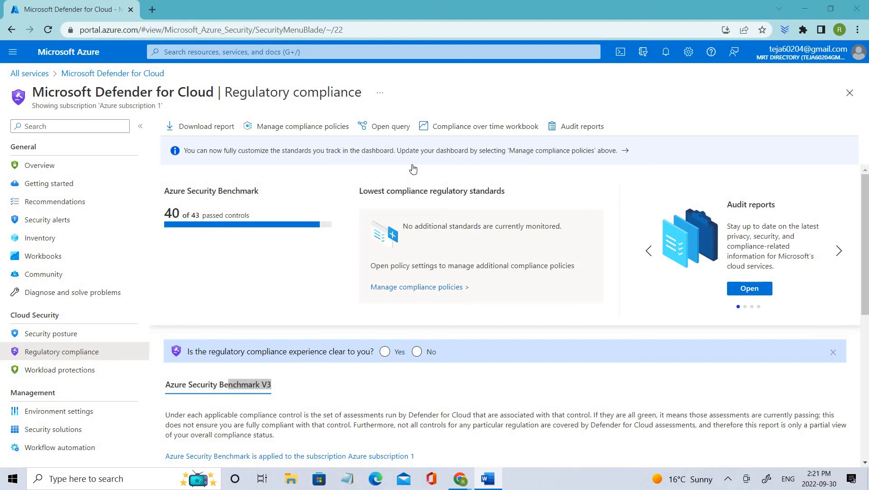
pyautogui.scroll(-3)
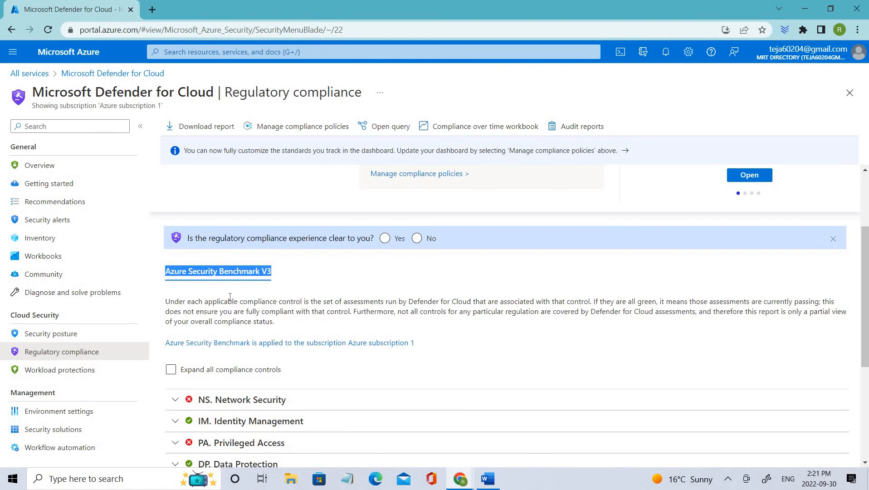
pyautogui.moveTo(166, 301); pyautogui.dragTo(268, 321)
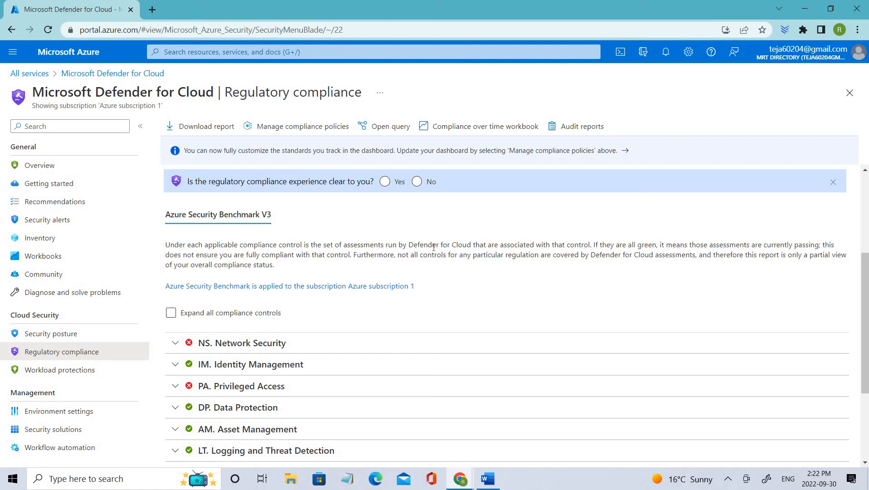
pyautogui.doubleClick(438, 244)
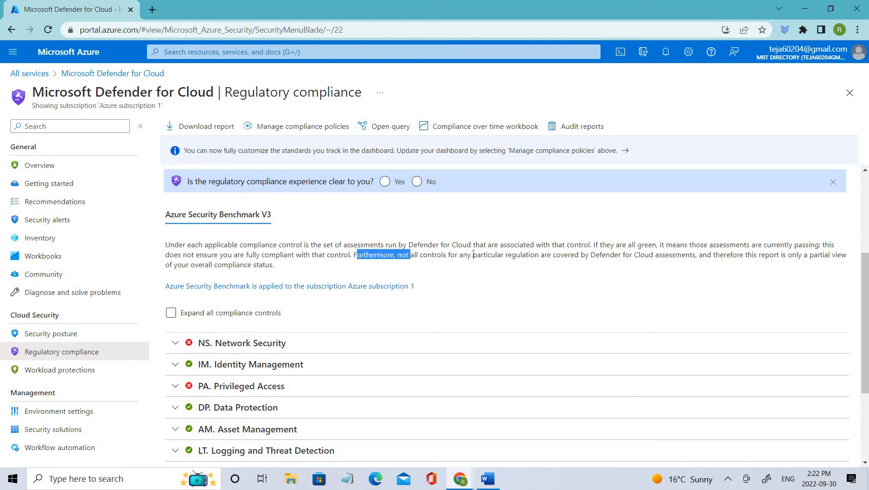
pyautogui.moveTo(622, 258)
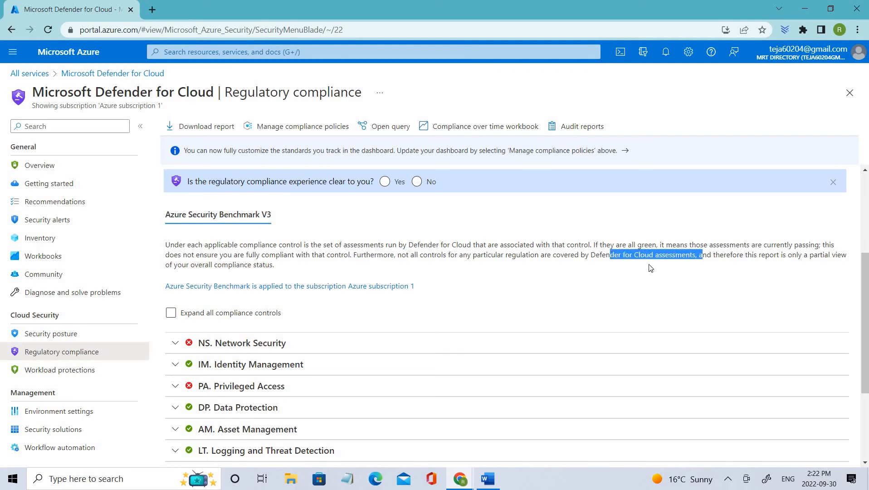
pyautogui.click(764, 258)
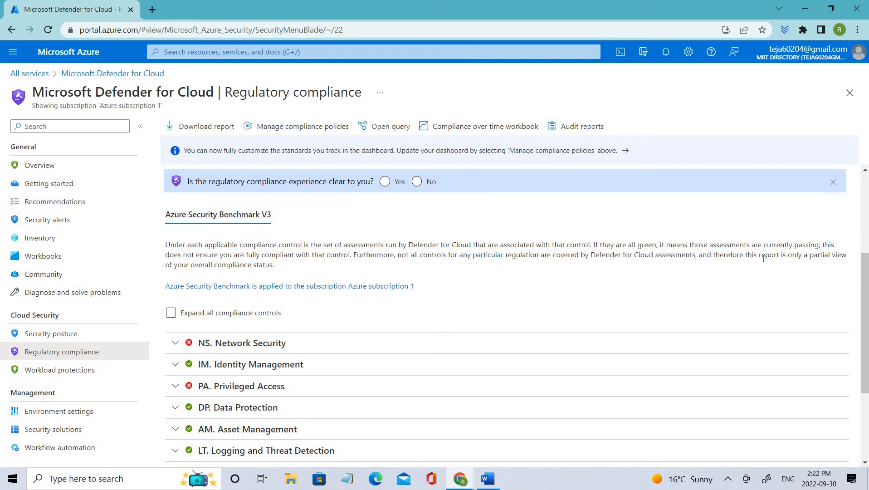
pyautogui.moveTo(253, 254); pyautogui.dragTo(846, 254)
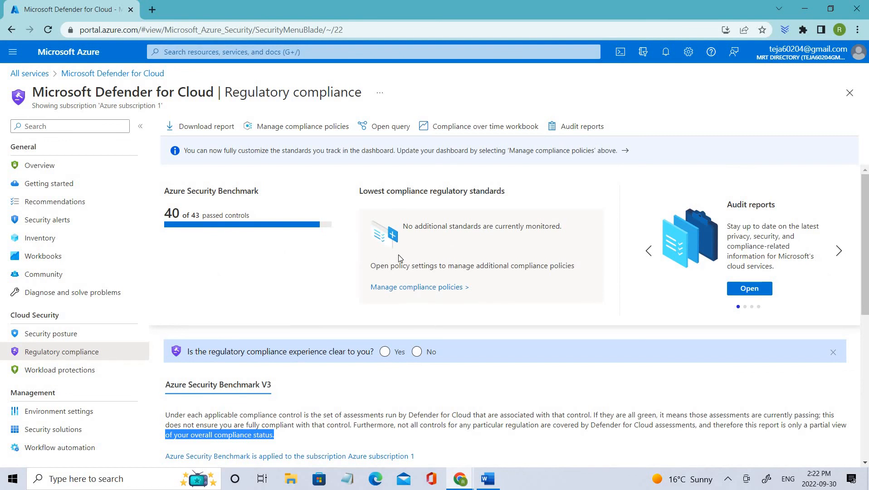
pyautogui.scroll(-3)
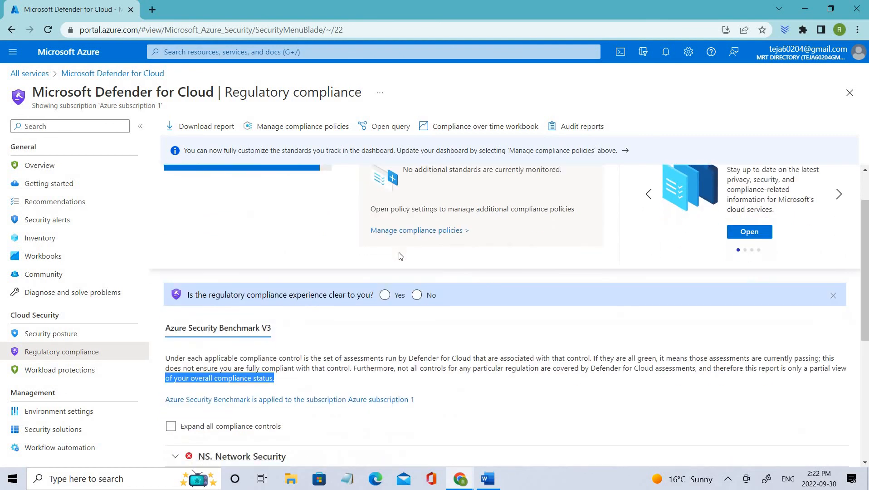
pyautogui.scroll(-3)
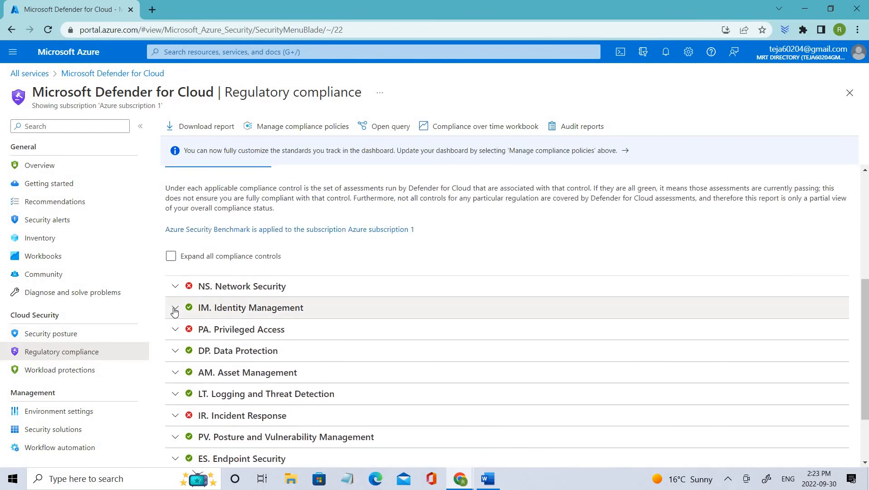
pyautogui.click(174, 311)
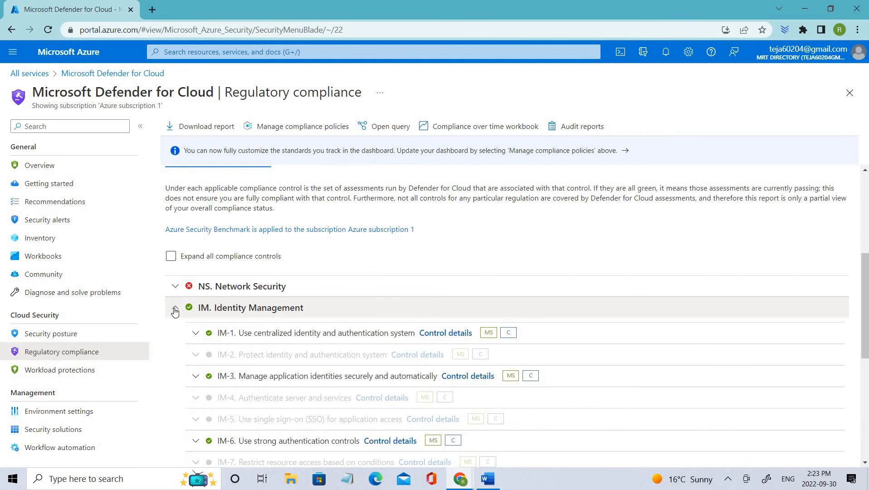
pyautogui.click(175, 308)
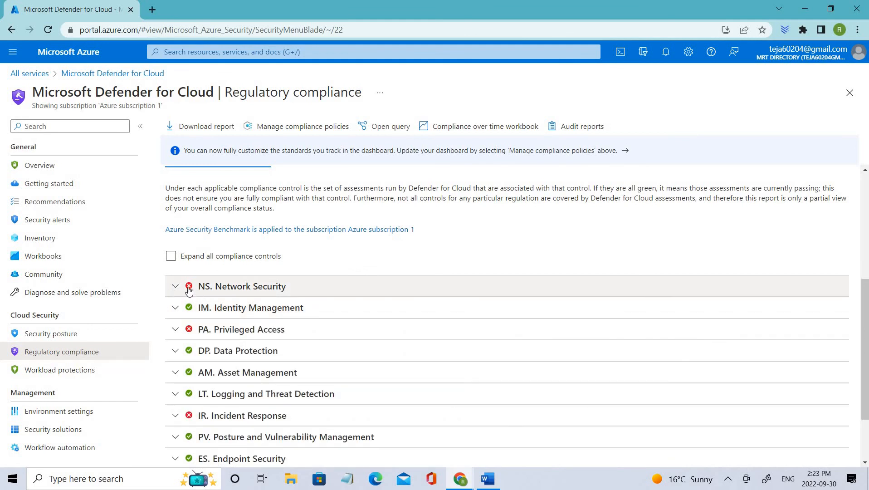
pyautogui.moveTo(188, 295)
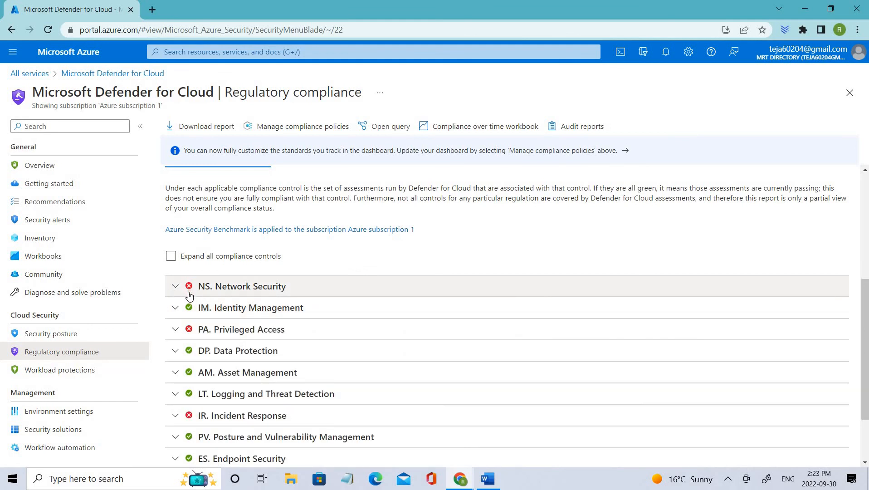
pyautogui.scroll(-3)
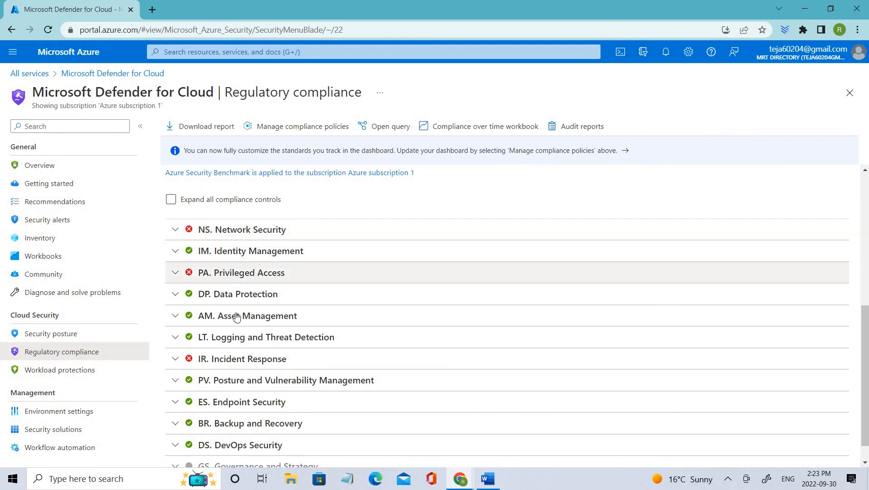
pyautogui.moveTo(276, 364)
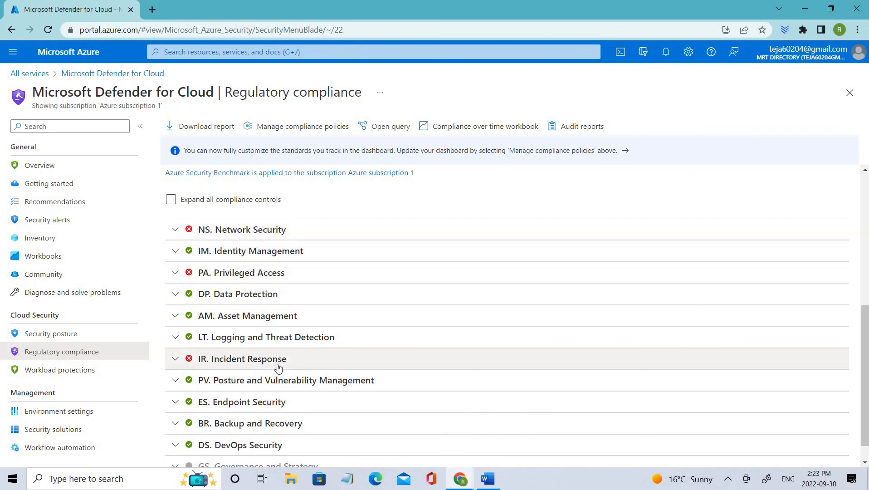
pyautogui.scroll(-3)
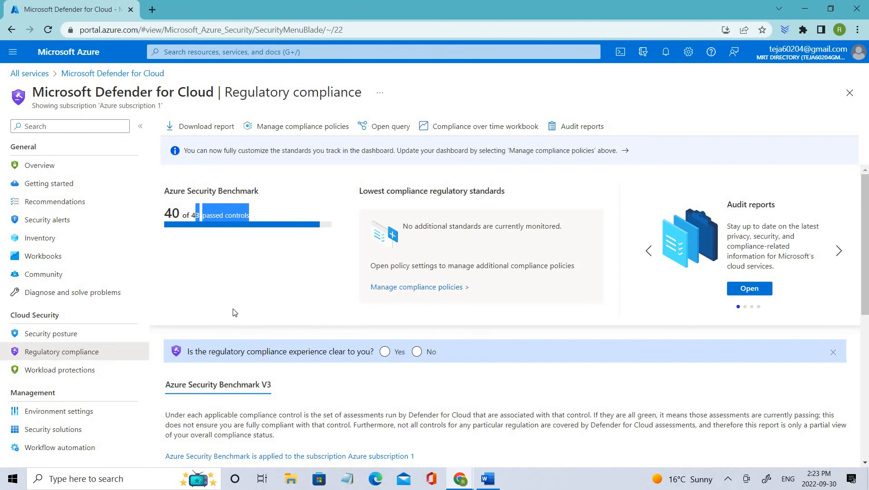
pyautogui.scroll(-3)
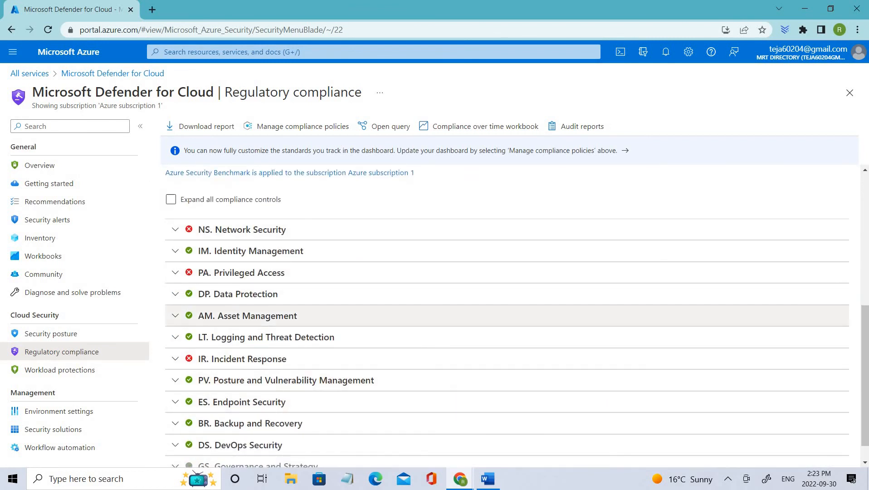
pyautogui.moveTo(683, 358)
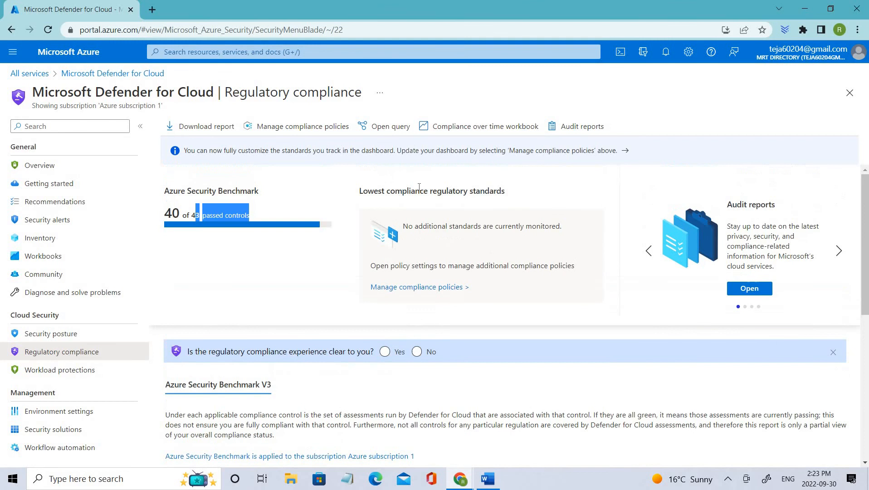
pyautogui.moveTo(426, 210)
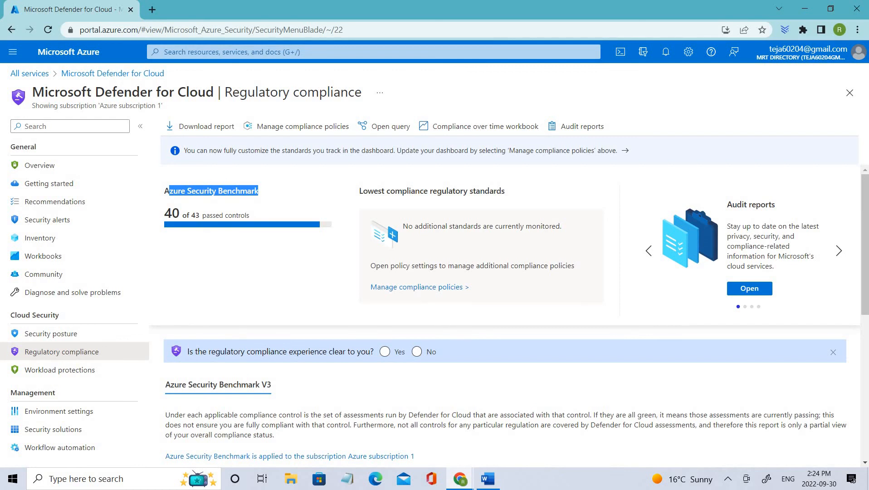
pyautogui.moveTo(487, 294)
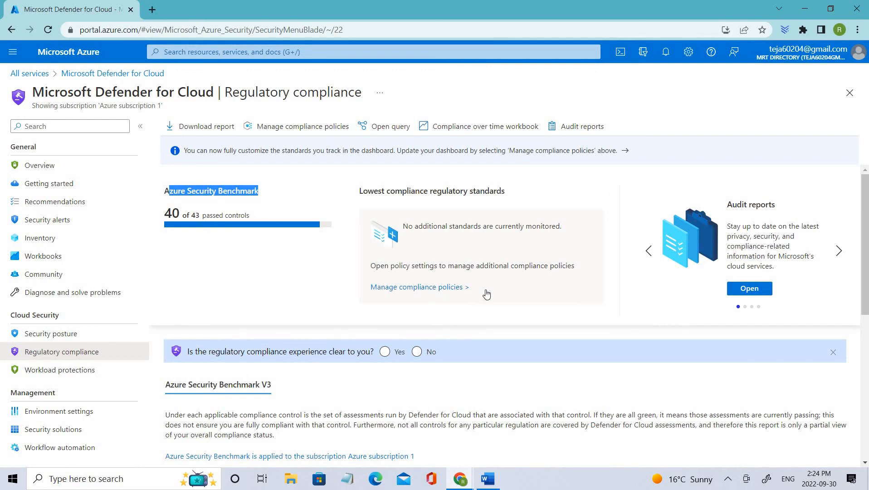
pyautogui.moveTo(478, 263)
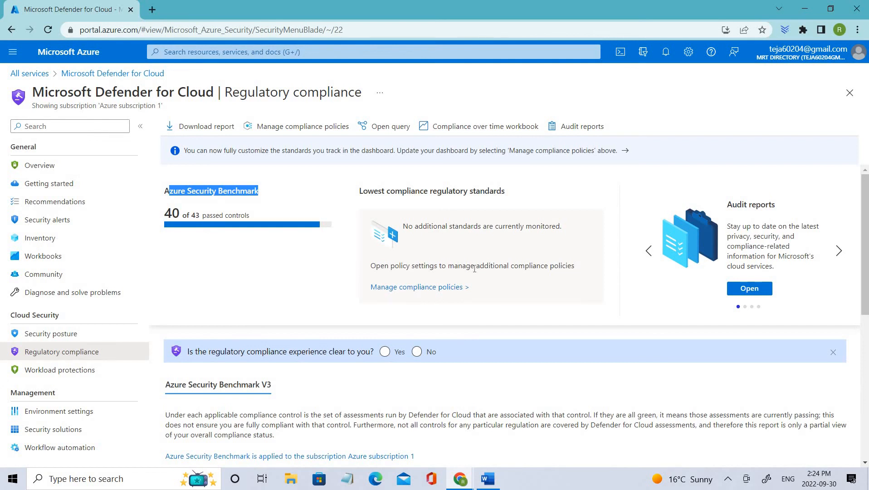
pyautogui.moveTo(530, 284)
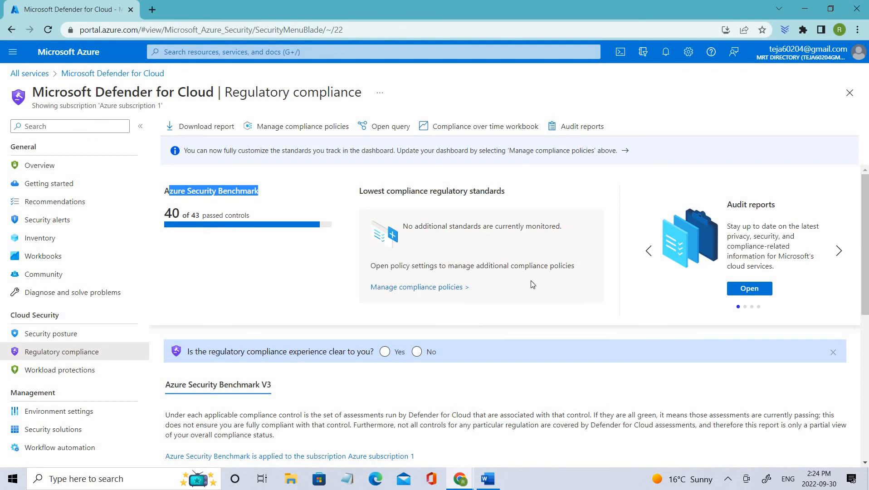
pyautogui.moveTo(507, 261)
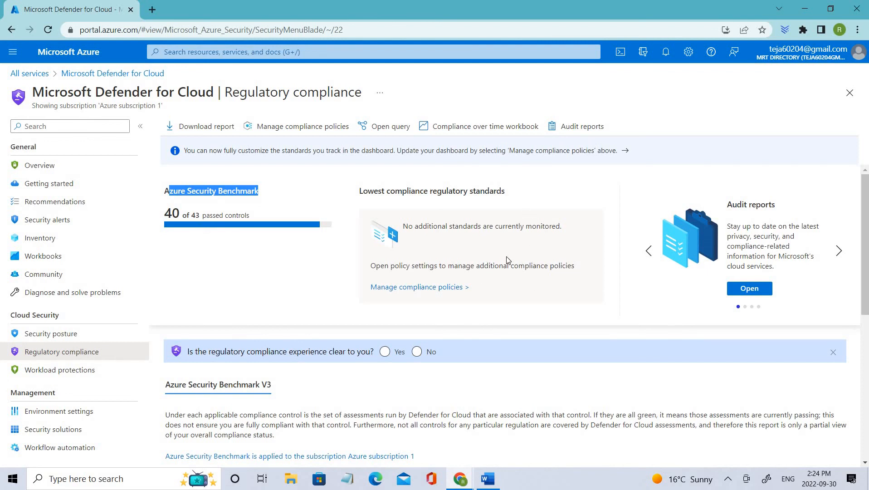
pyautogui.moveTo(508, 261)
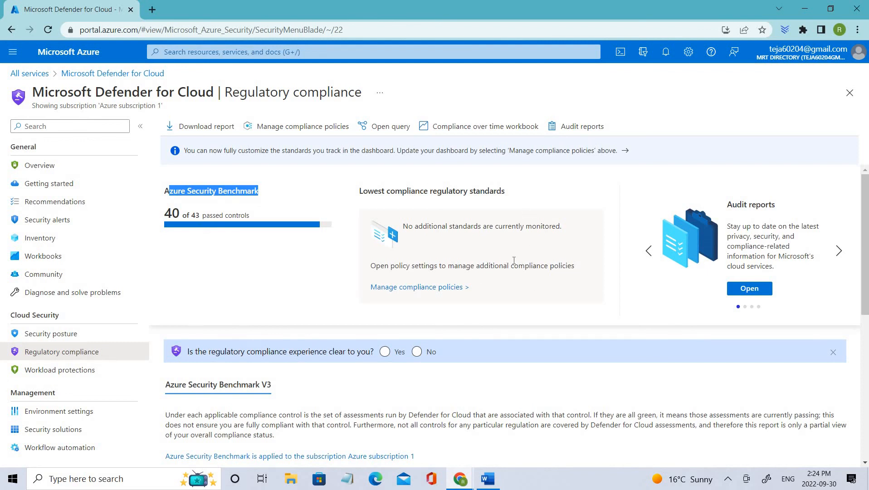
# Expand the IR. Incident Response group to list controls IR-1 through IR-7.
pyautogui.scroll(-3)
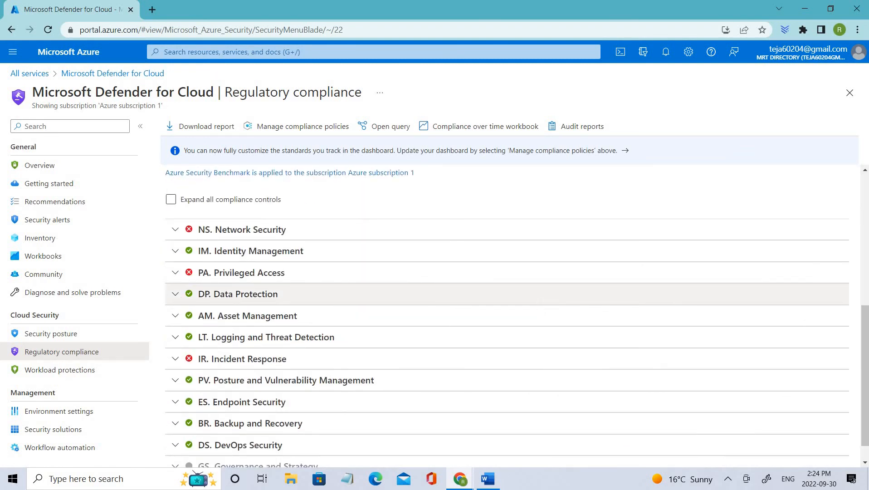
pyautogui.moveTo(465, 327)
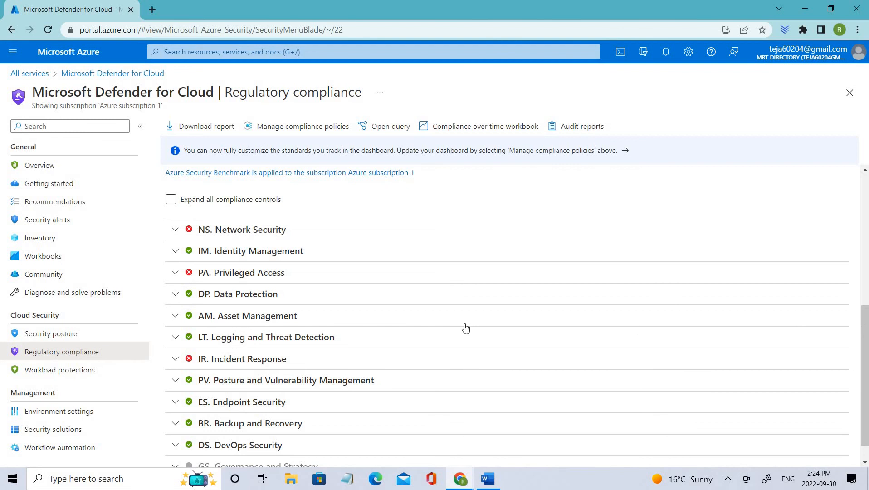
pyautogui.scroll(-3)
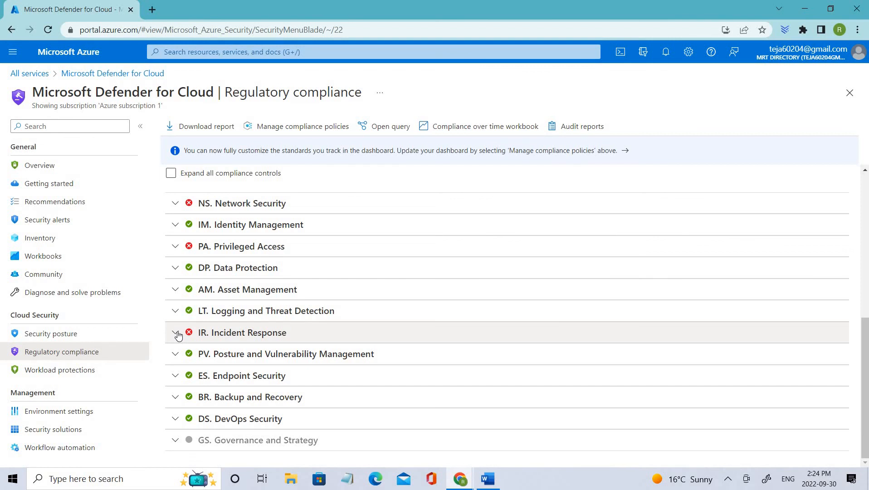
pyautogui.click(176, 332)
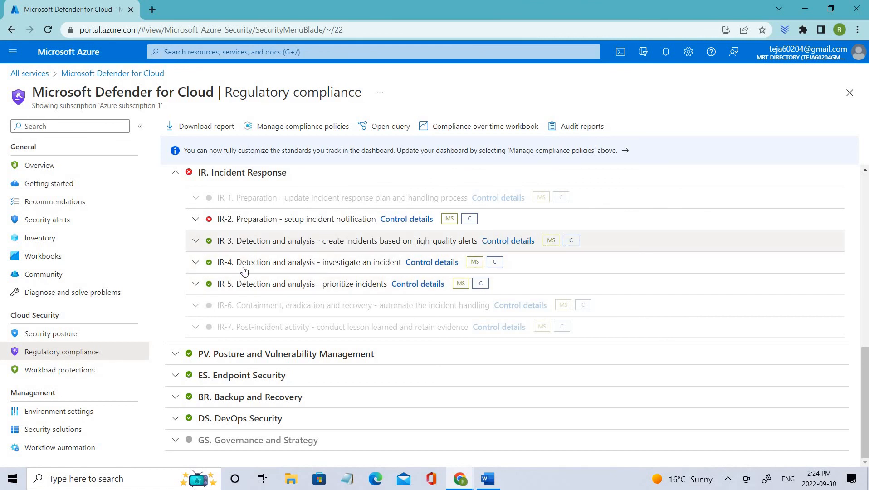
pyautogui.moveTo(236, 248)
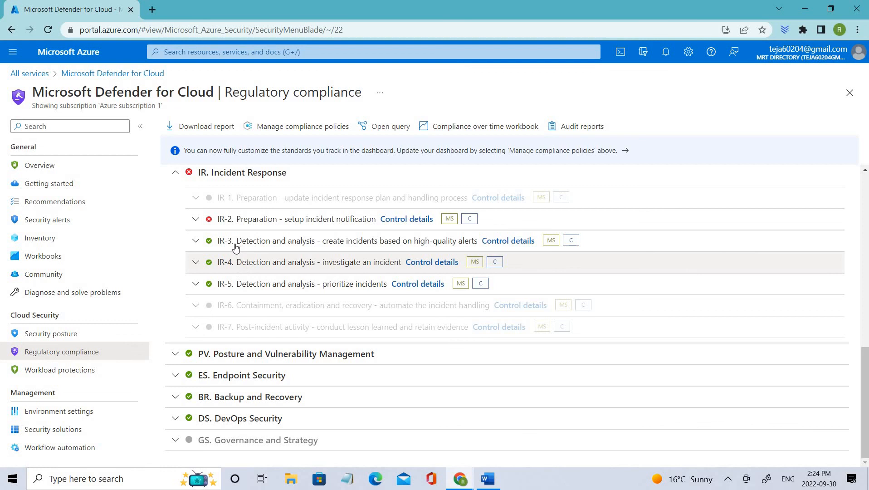
pyautogui.moveTo(235, 287)
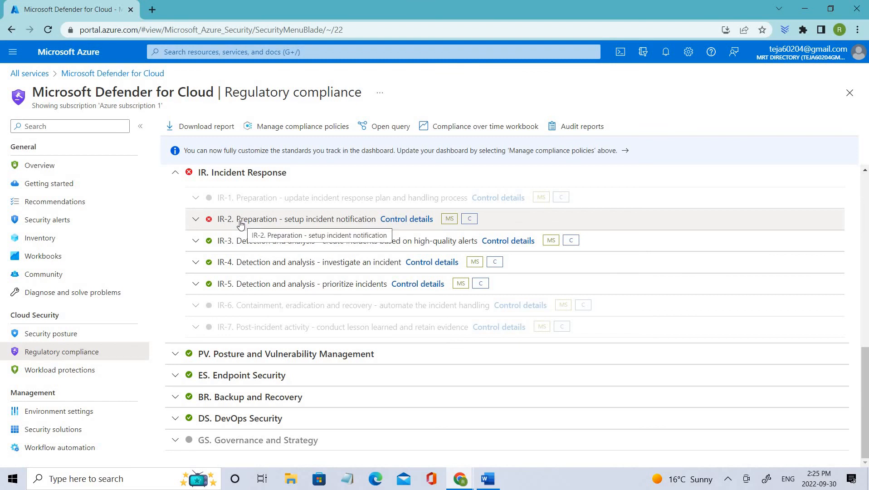
pyautogui.moveTo(233, 306)
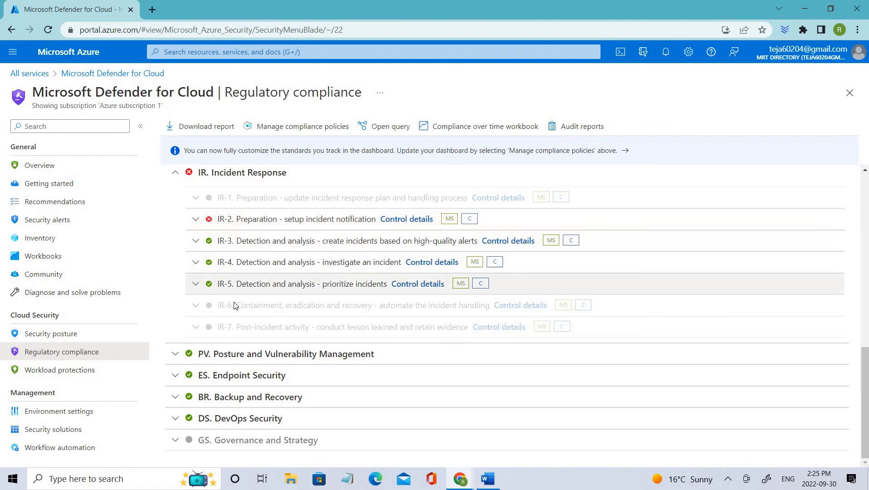
pyautogui.moveTo(203, 318)
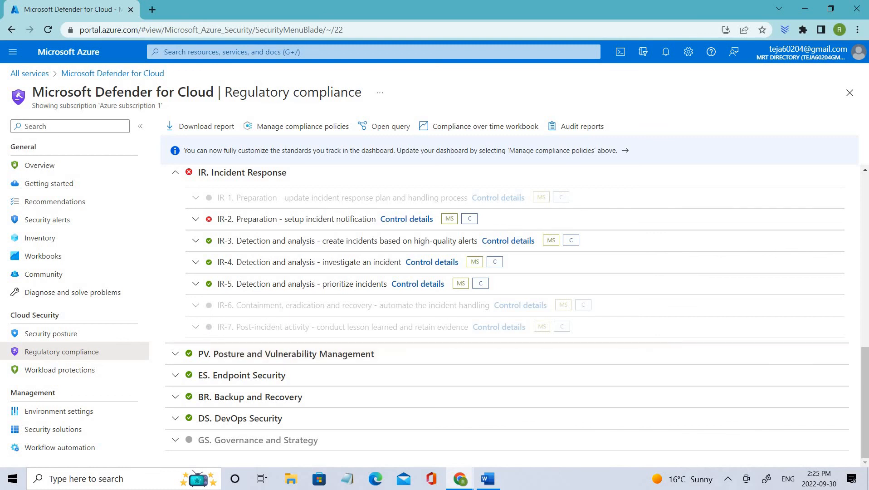
pyautogui.moveTo(349, 297)
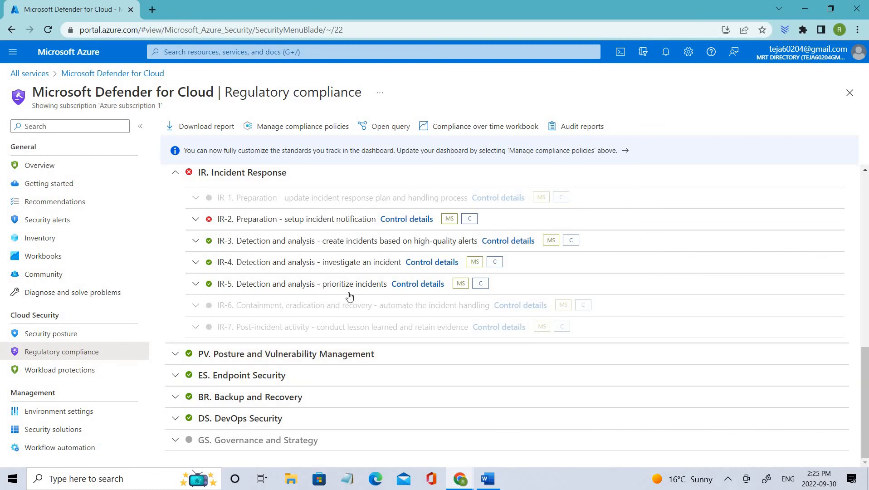
pyautogui.scroll(-3)
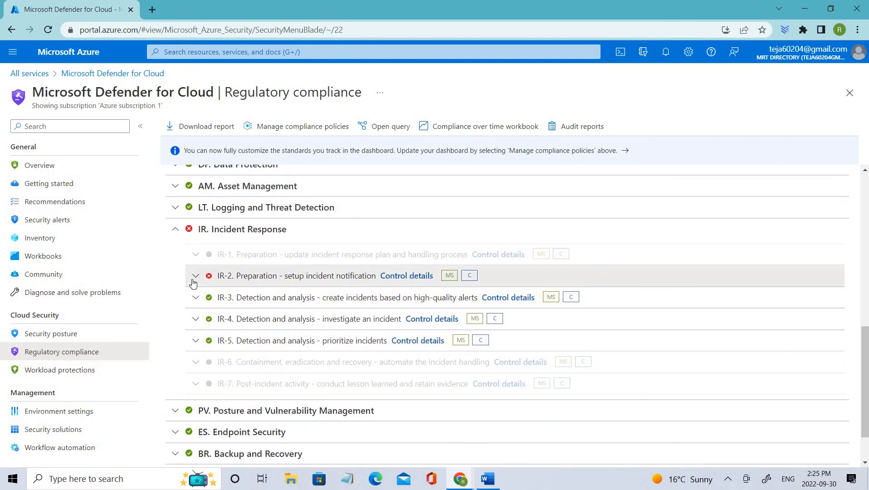
pyautogui.click(195, 276)
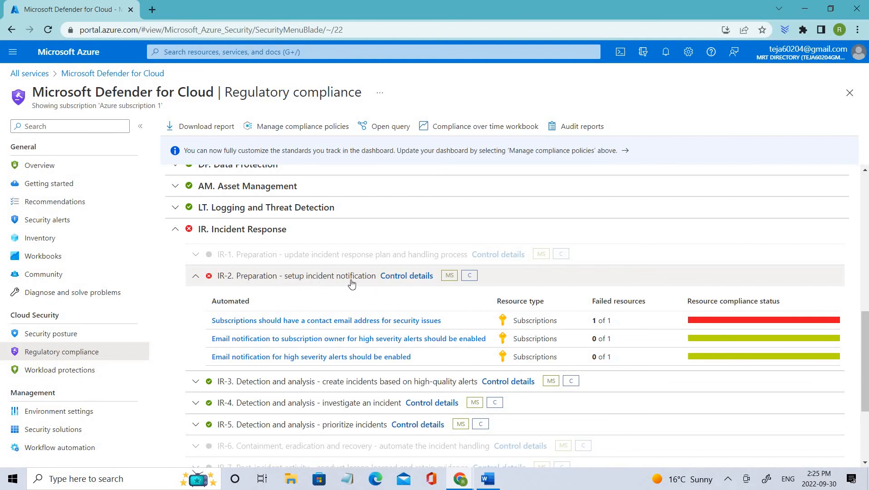
pyautogui.moveTo(352, 276)
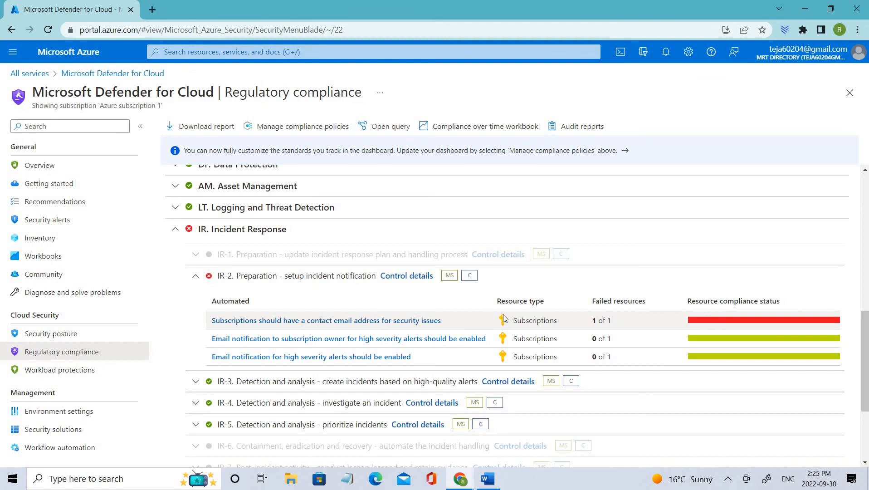
pyautogui.moveTo(487, 331)
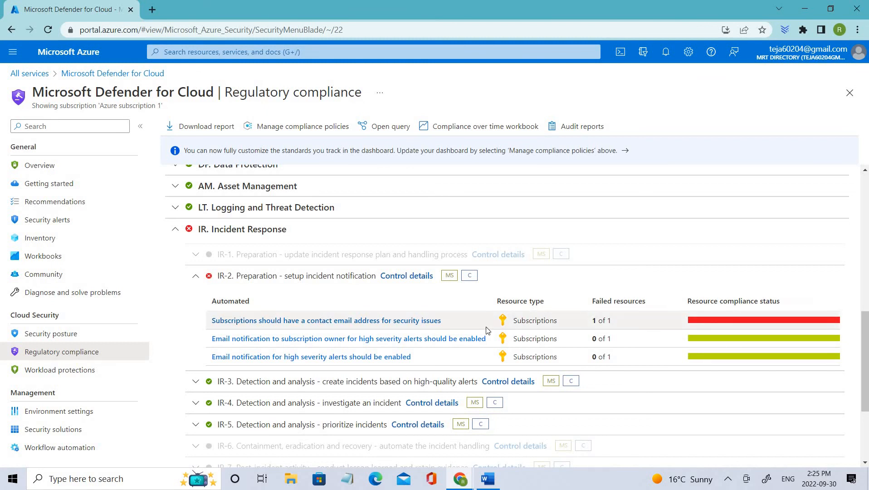
pyautogui.click(326, 320)
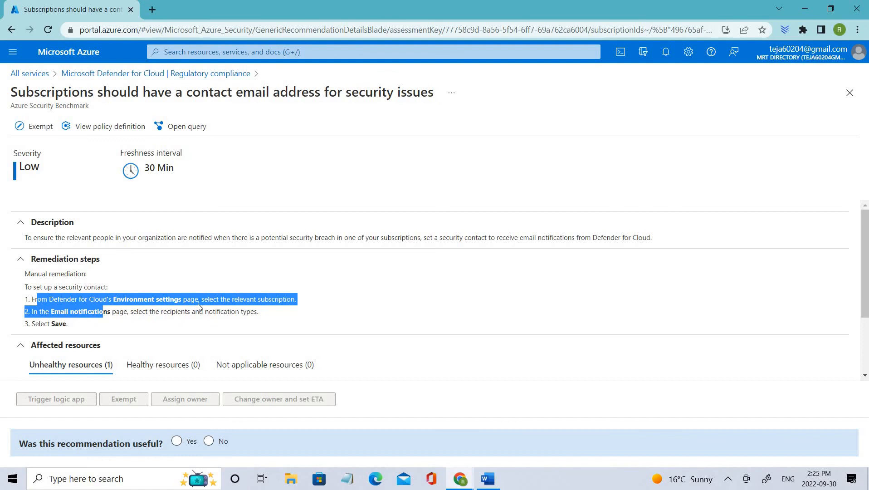
pyautogui.click(205, 295)
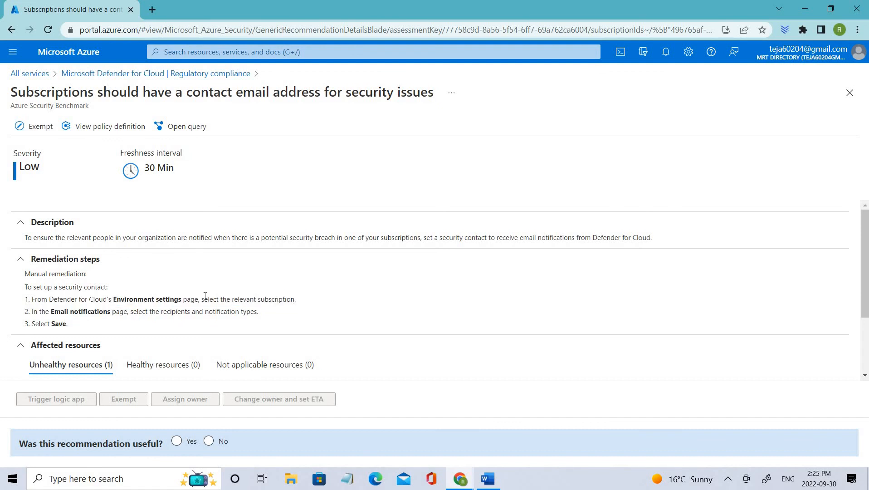
pyautogui.moveTo(200, 299); pyautogui.dragTo(295, 299)
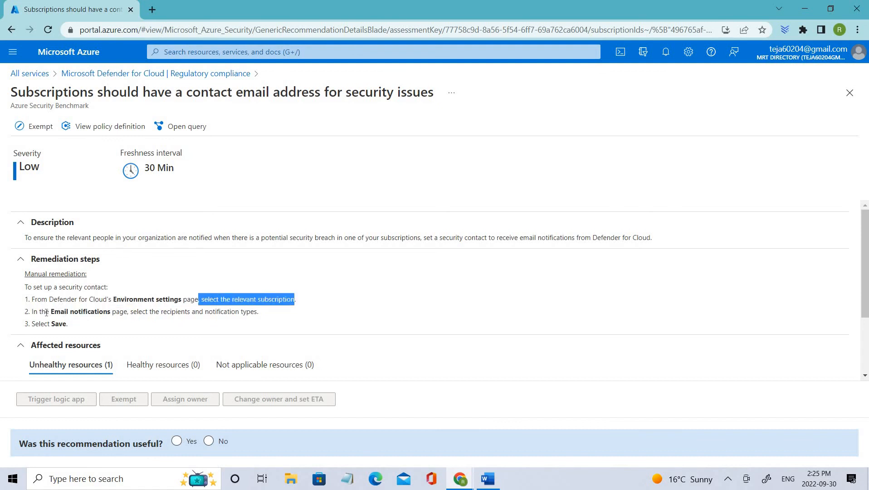
pyautogui.moveTo(51, 311); pyautogui.dragTo(125, 311)
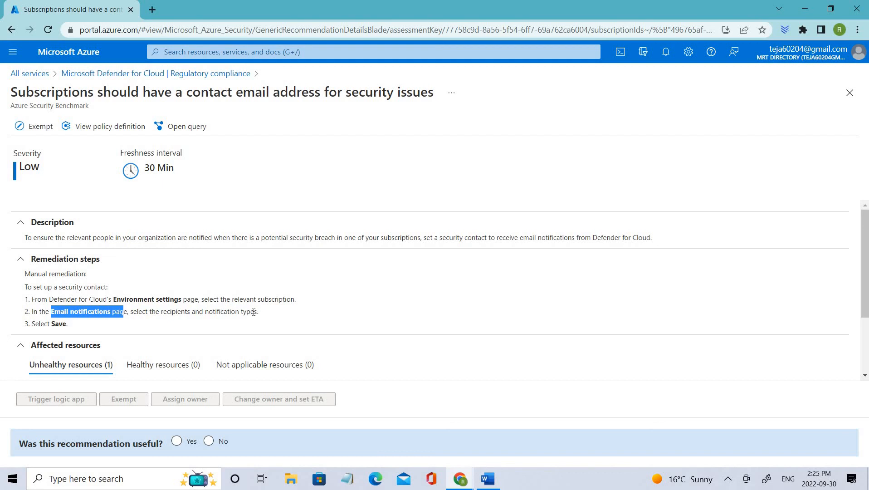
pyautogui.scroll(-3)
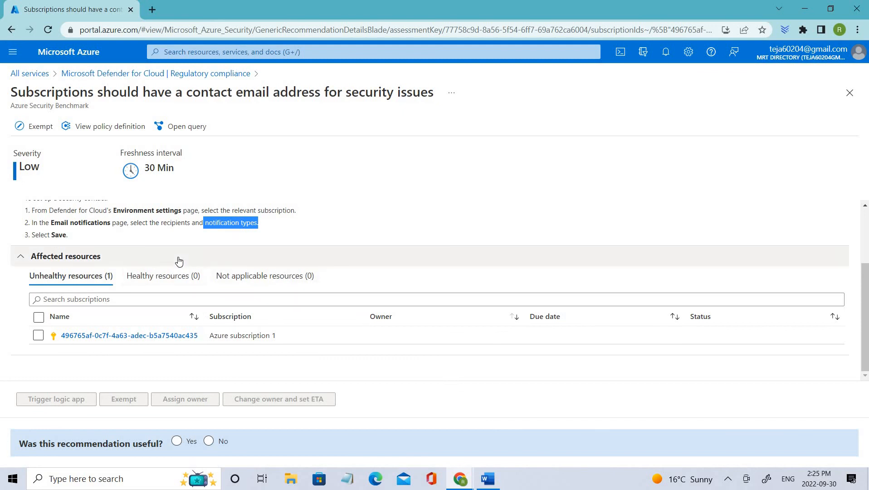
pyautogui.scroll(3)
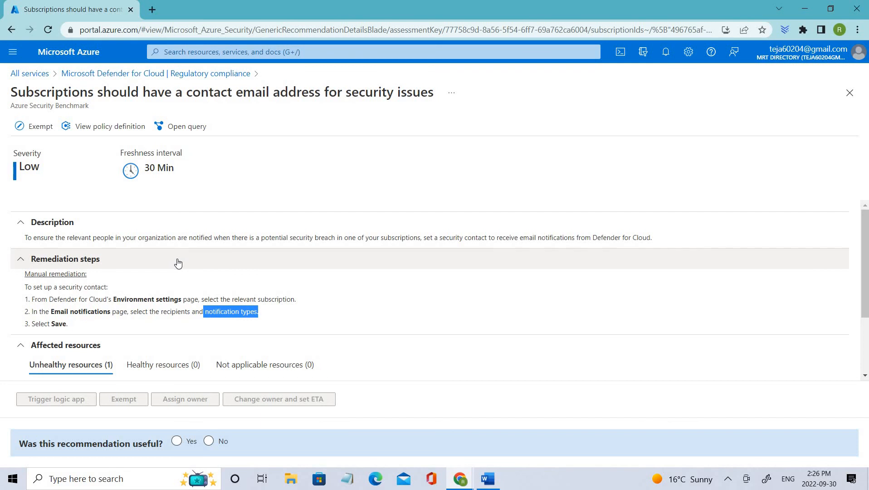
pyautogui.moveTo(175, 264)
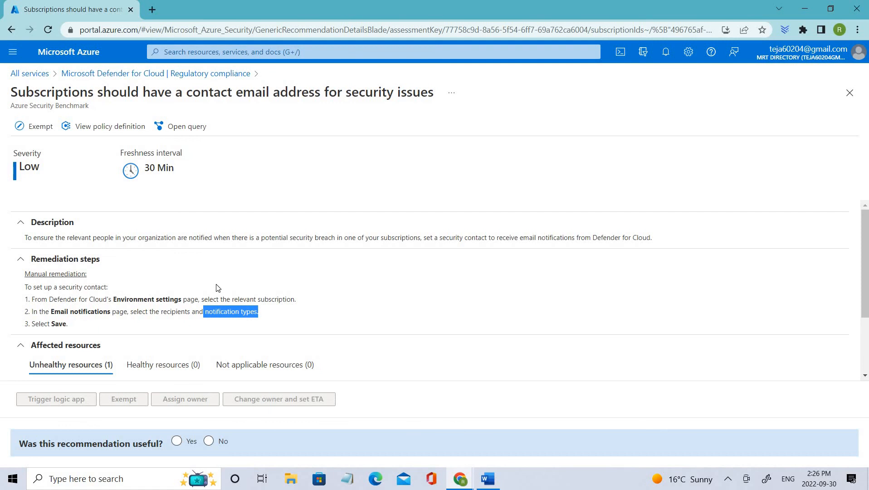
pyautogui.click(21, 221)
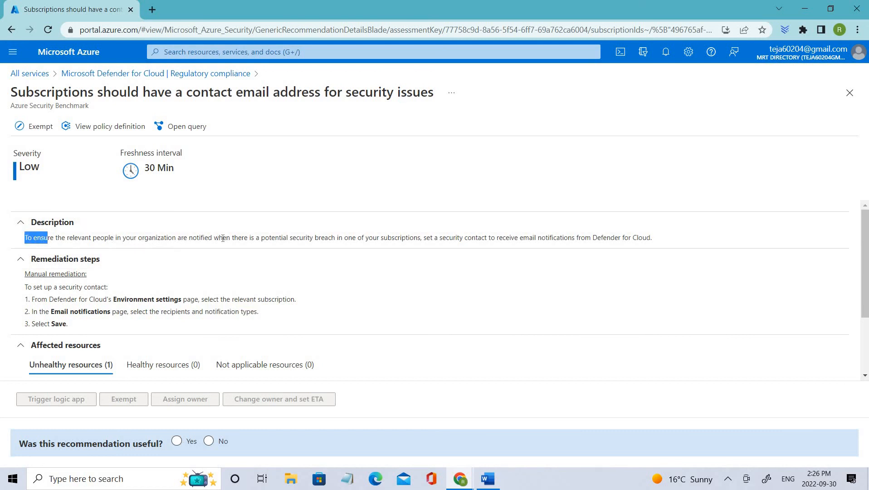
pyautogui.moveTo(218, 237); pyautogui.dragTo(328, 237)
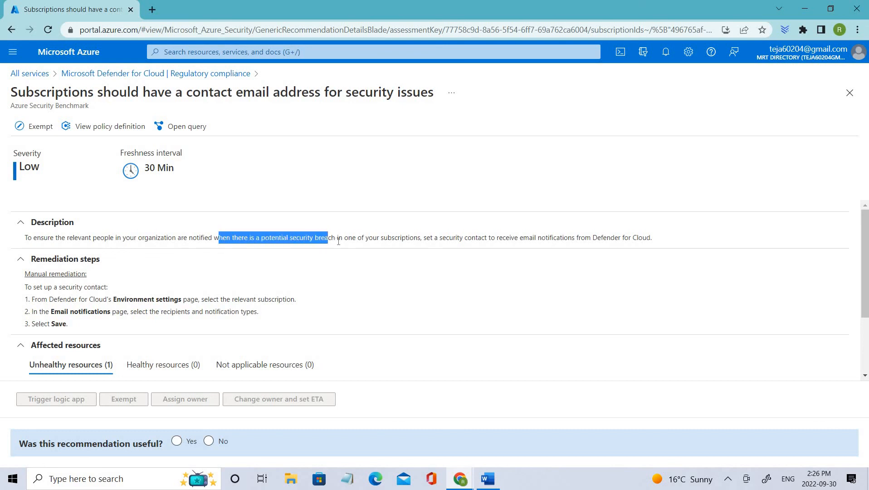
pyautogui.moveTo(329, 237); pyautogui.dragTo(407, 237)
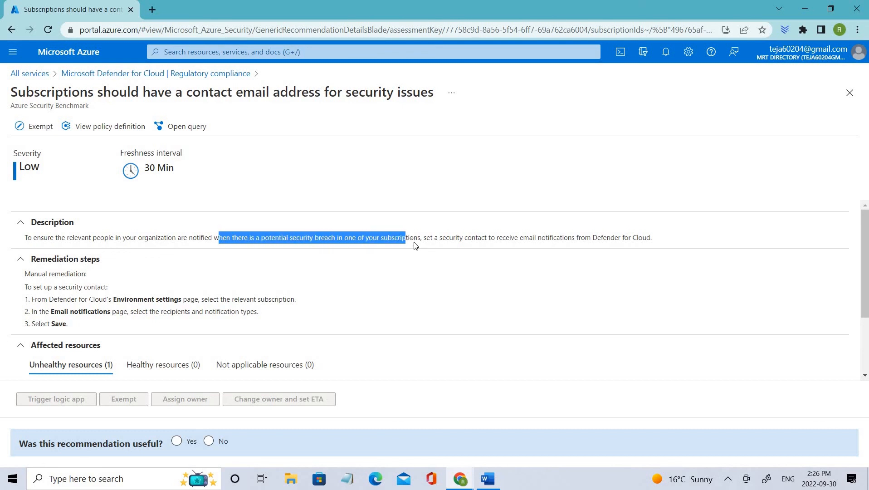
pyautogui.moveTo(405, 237); pyautogui.dragTo(420, 237)
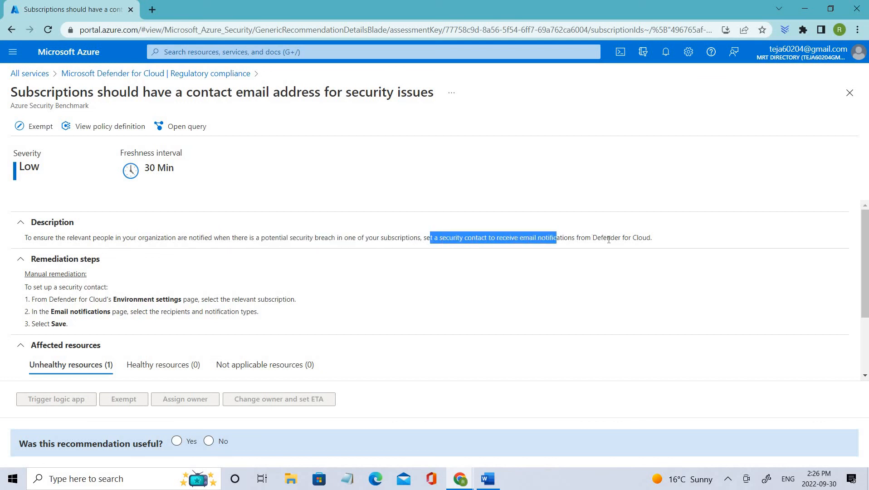
pyautogui.moveTo(557, 238); pyautogui.dragTo(652, 238)
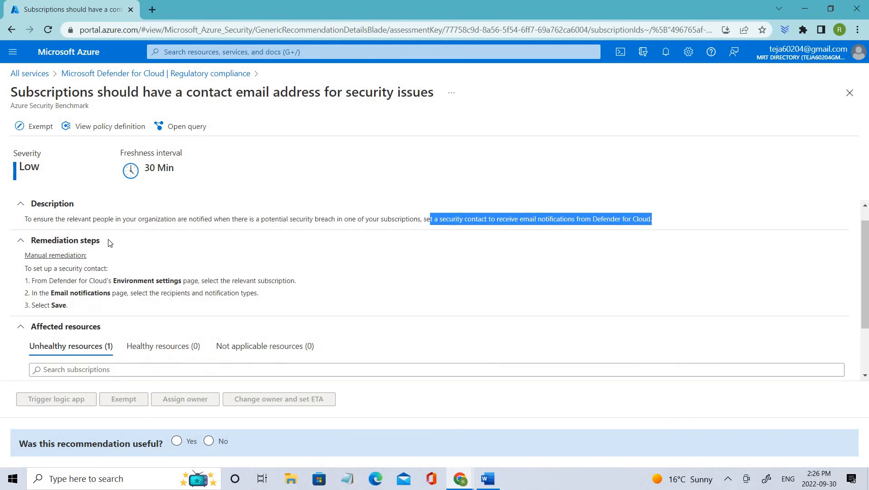
pyautogui.scroll(-3)
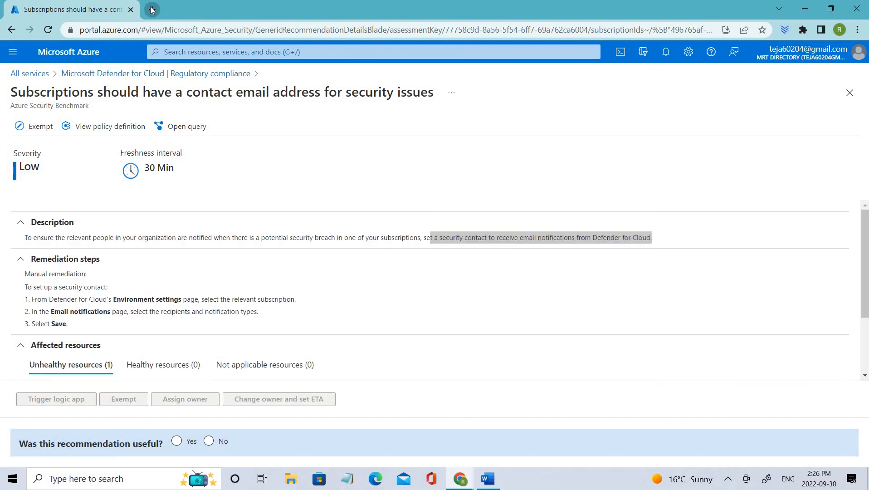
# In a second page, reach the subscription's Email notifications settings under Defender for Cloud environment settings.
pyautogui.click(151, 9)
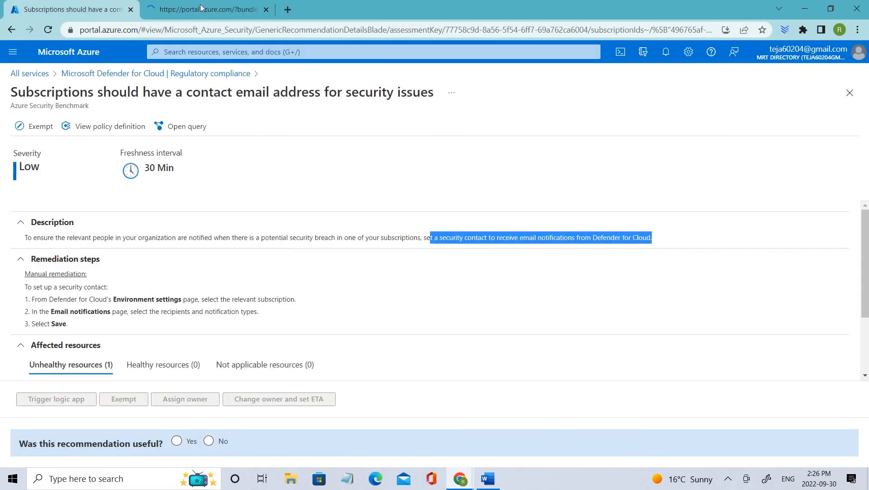
pyautogui.click(205, 9)
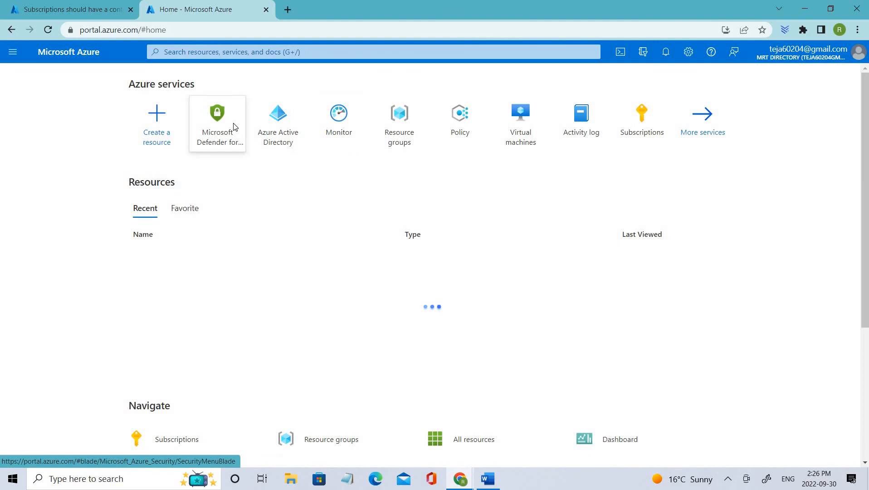
pyautogui.click(217, 121)
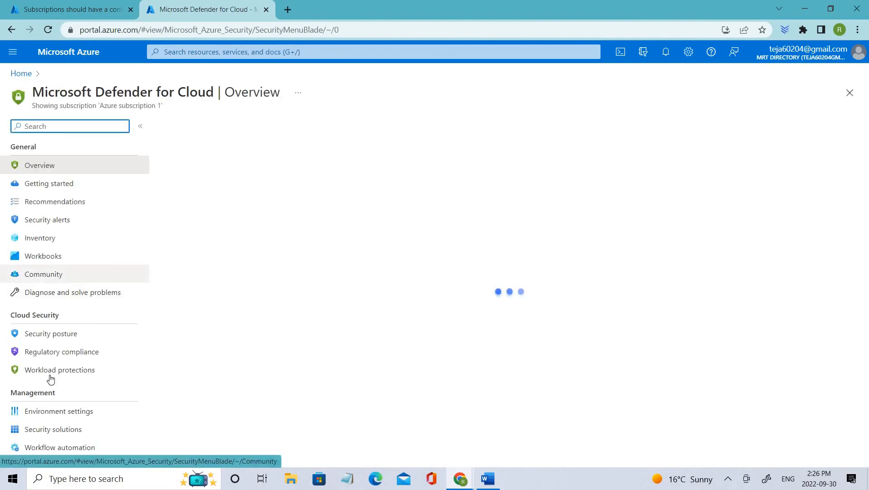
pyautogui.click(59, 411)
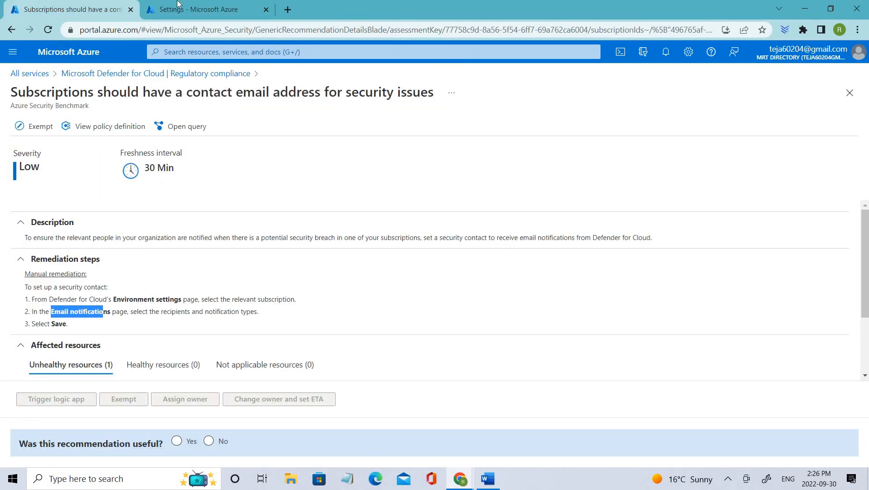
pyautogui.click(194, 9)
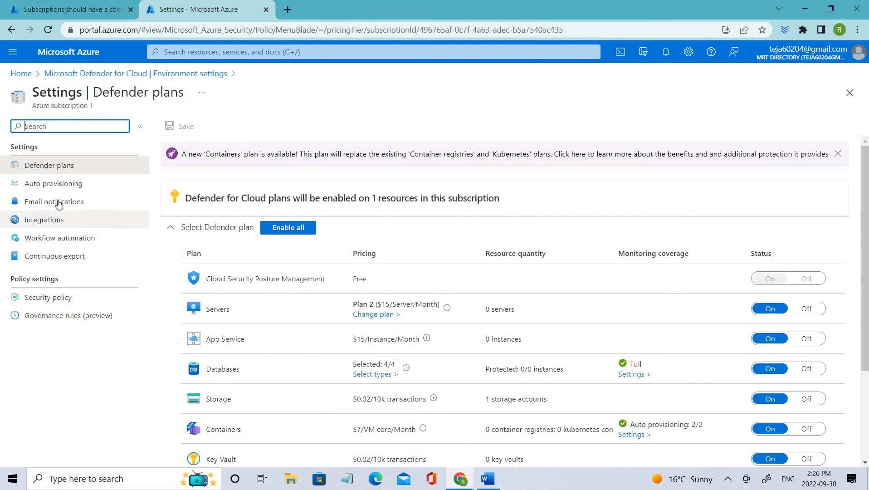
pyautogui.click(55, 201)
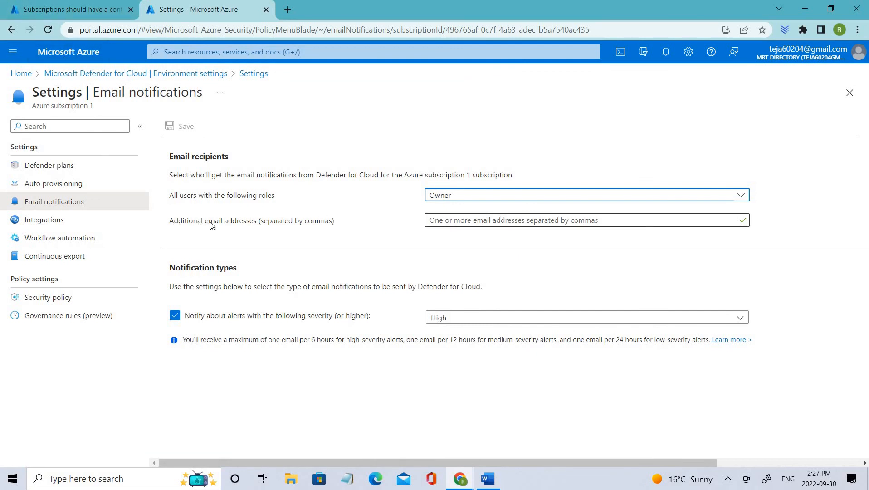
# Review the additional email addresses field and the alert severity choices, leaving severity High.
pyautogui.doubleClick(252, 220)
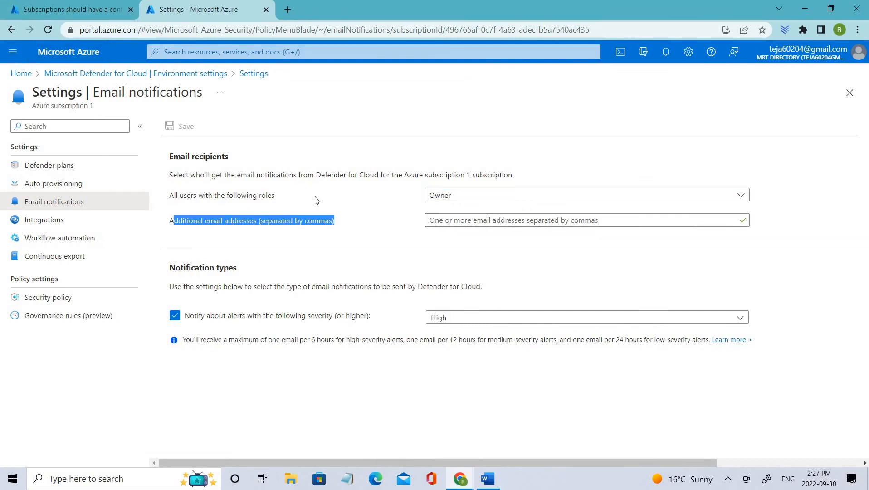
pyautogui.click(585, 194)
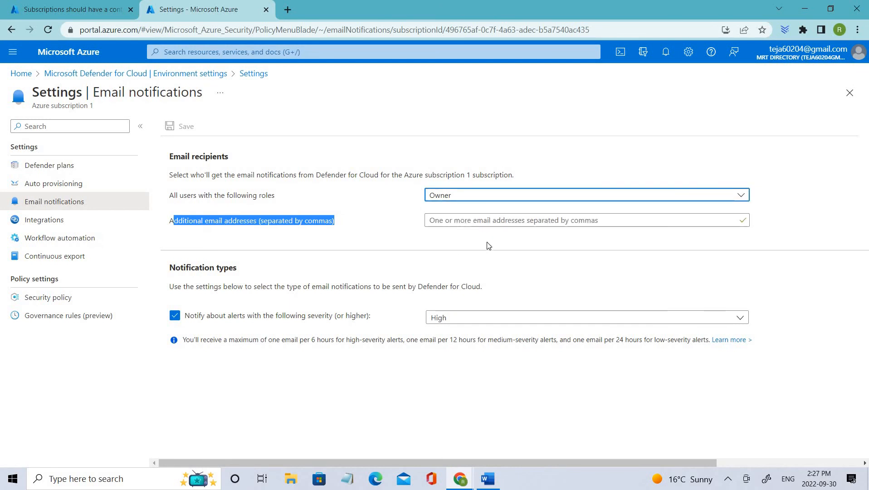
pyautogui.moveTo(477, 245)
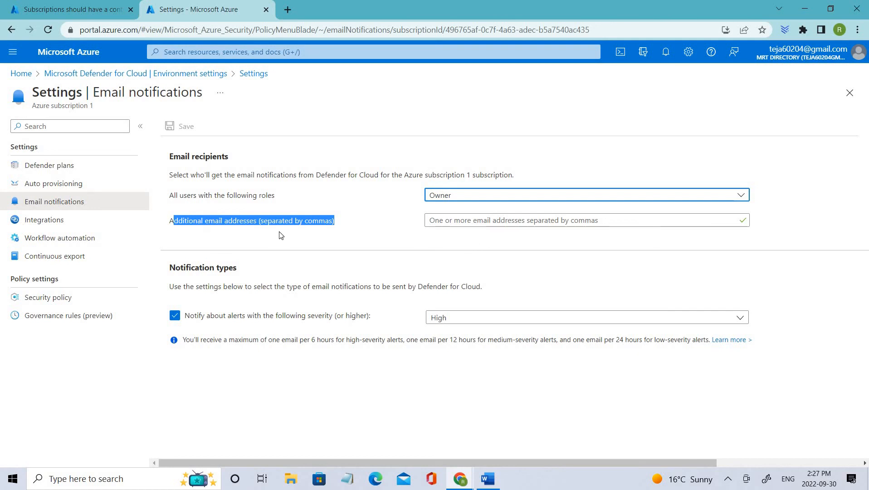
pyautogui.moveTo(281, 236)
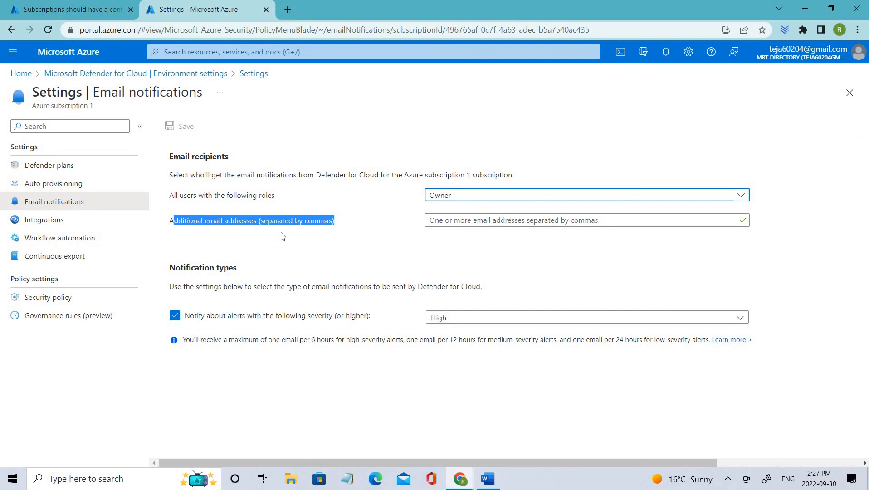
pyautogui.moveTo(256, 157)
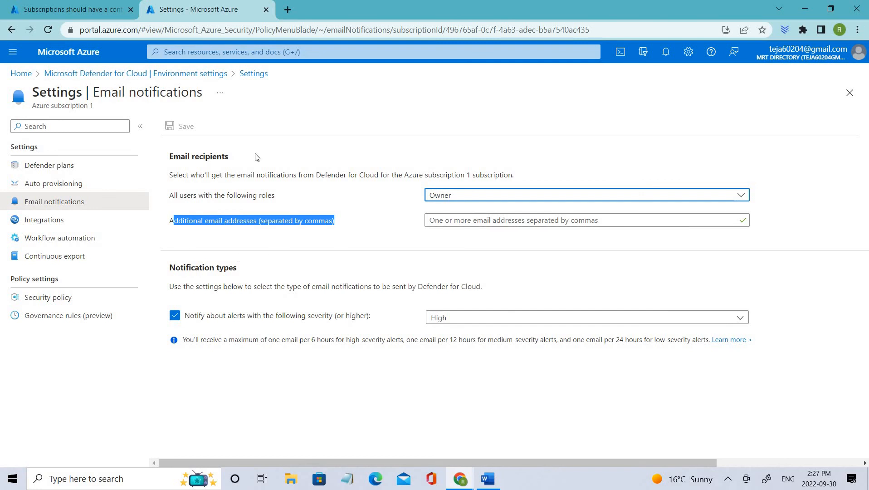
pyautogui.click(66, 9)
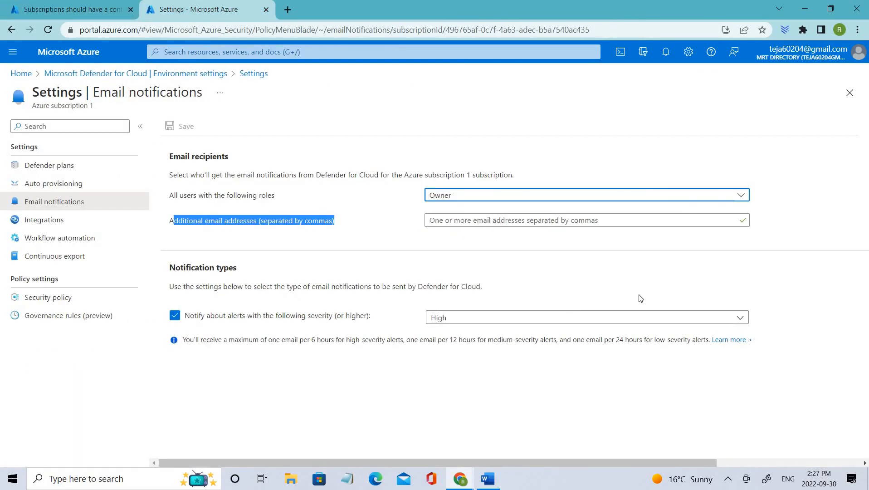
pyautogui.click(586, 317)
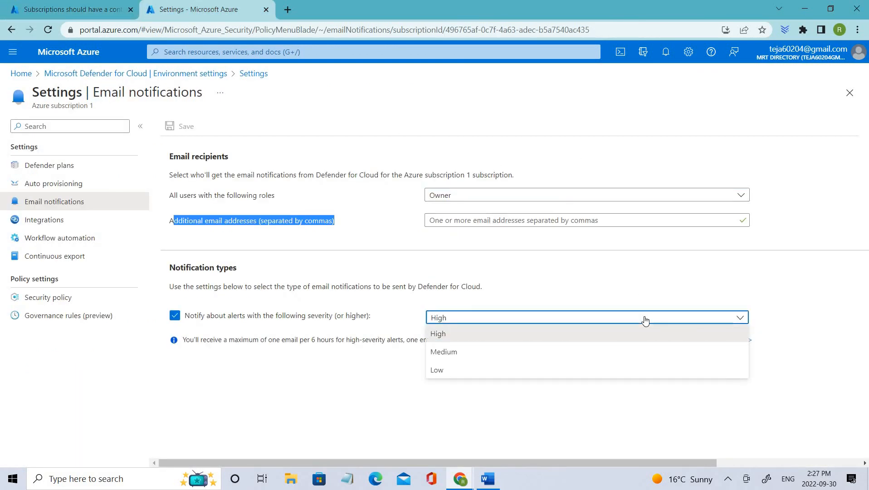
pyautogui.click(444, 353)
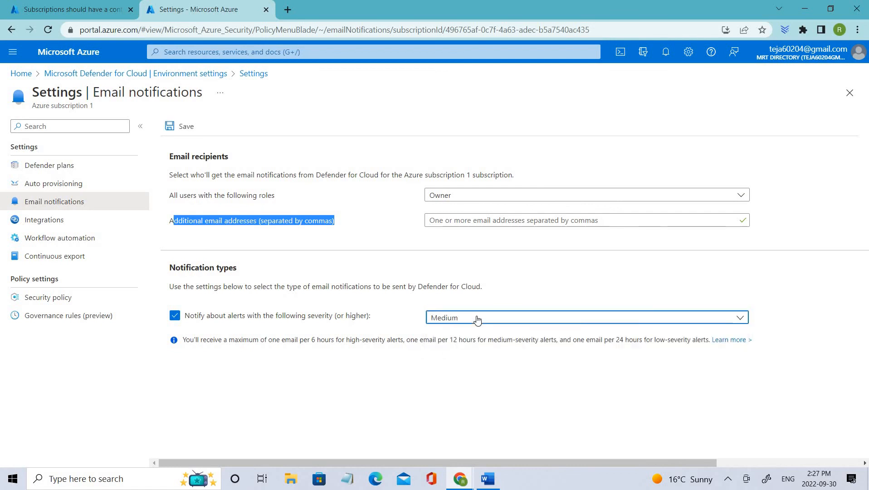
pyautogui.click(586, 317)
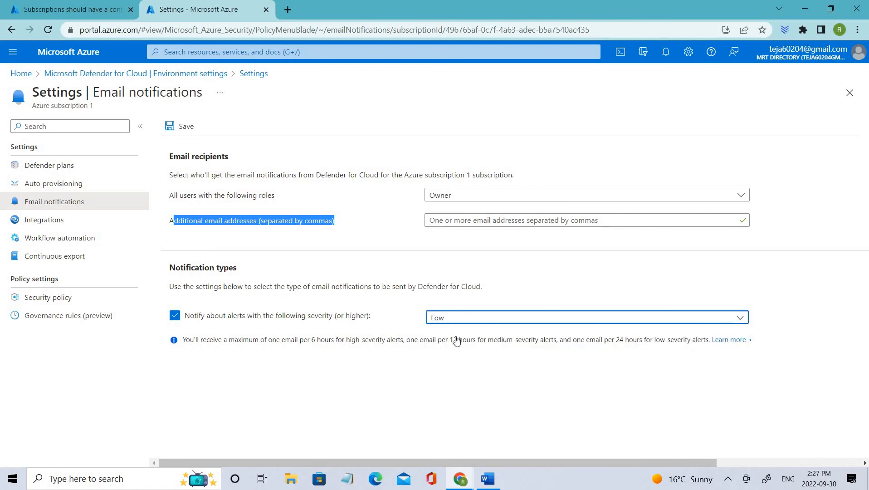
pyautogui.click(583, 317)
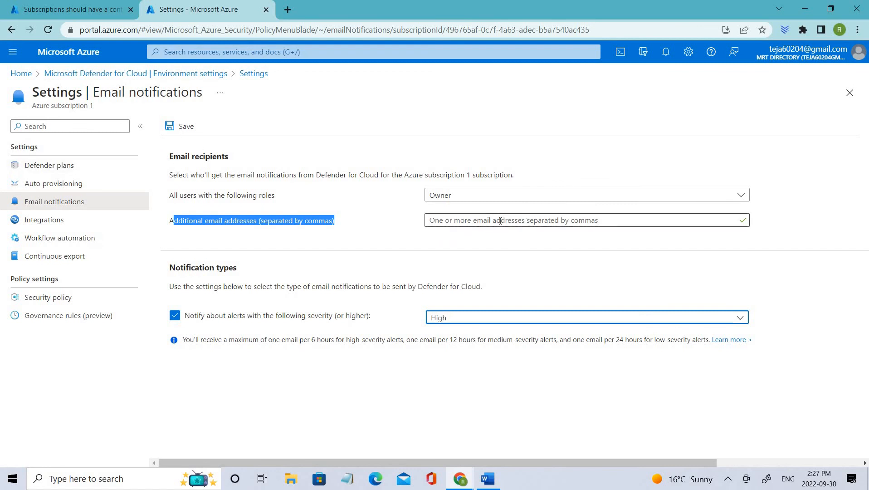
# Review the recipient role choices (ServiceAdmin, Contributor), leaving Owner selected.
pyautogui.click(585, 220)
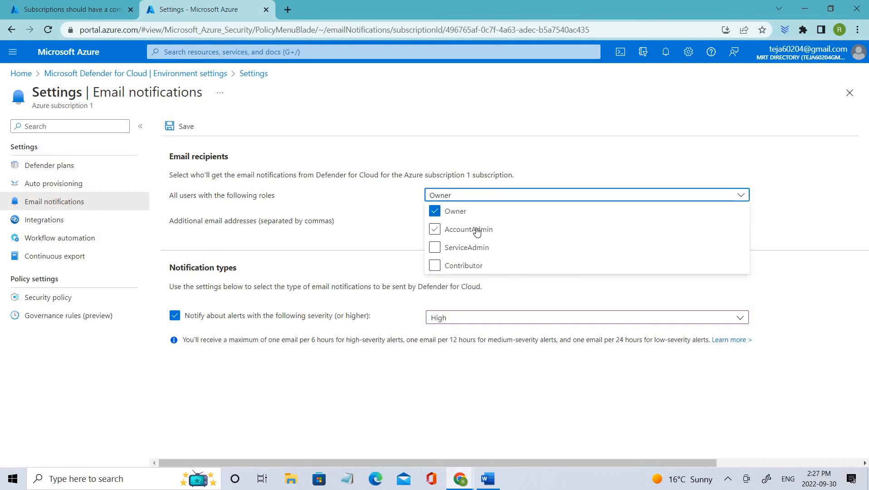
pyautogui.click(435, 246)
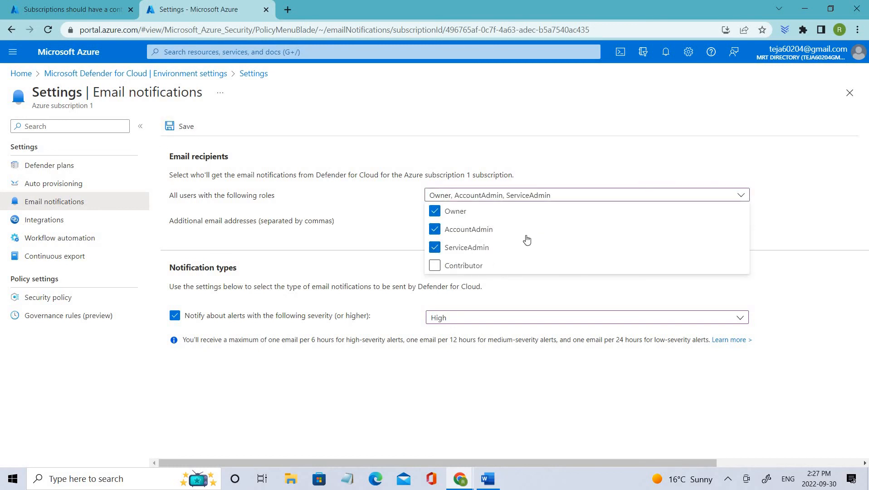
pyautogui.click(434, 266)
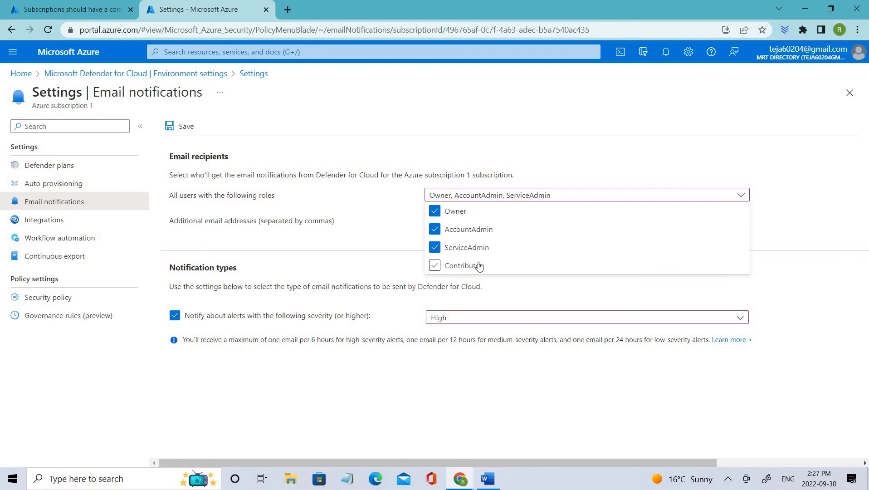
pyautogui.click(434, 266)
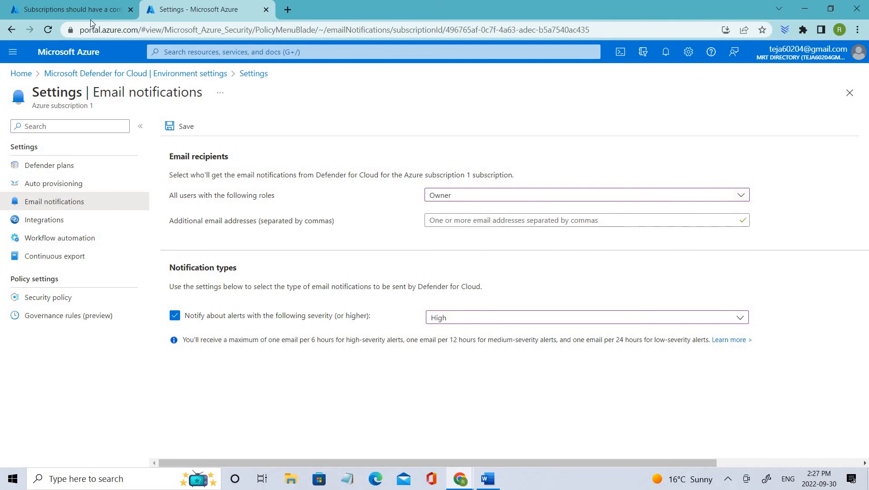
# Back on regulatory compliance, view IR-2 incident notification details, highlighting incident response and Defender for Cloud guidance.
pyautogui.click(66, 9)
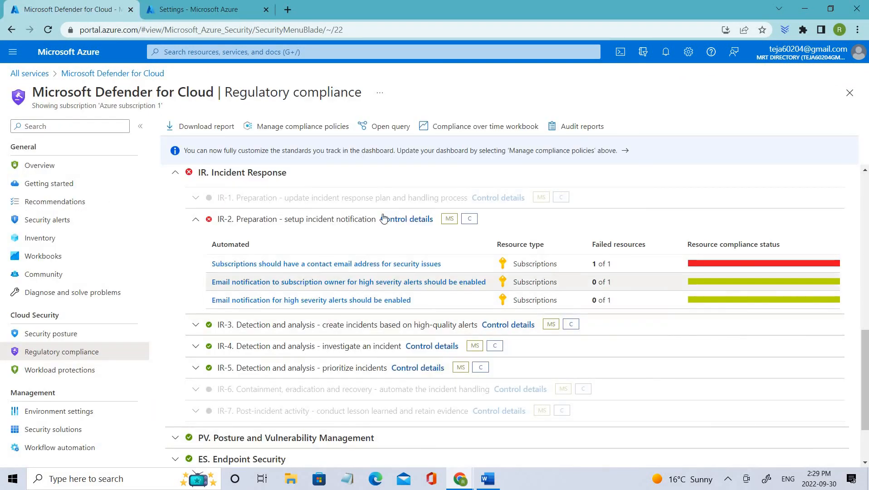
pyautogui.click(349, 281)
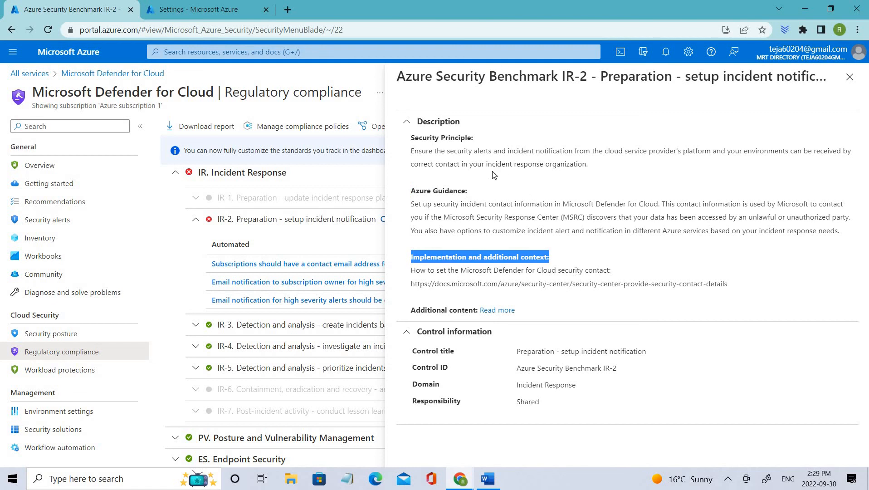
pyautogui.moveTo(563, 152)
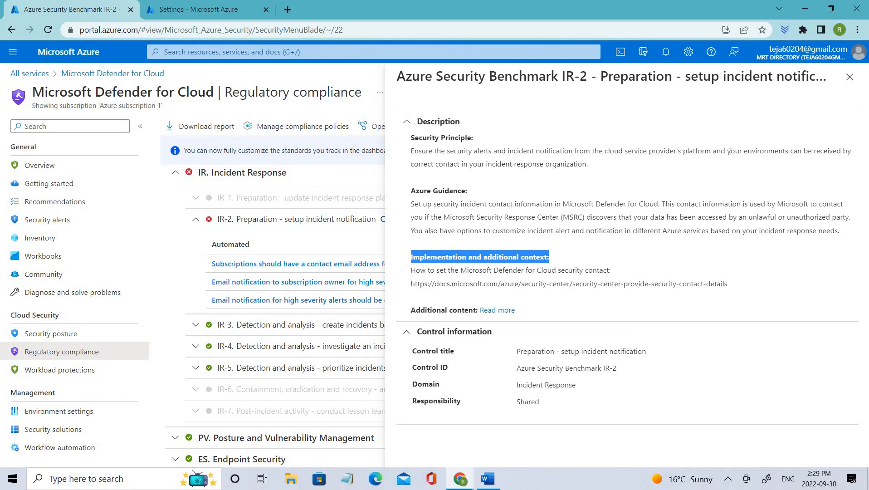
pyautogui.moveTo(478, 198)
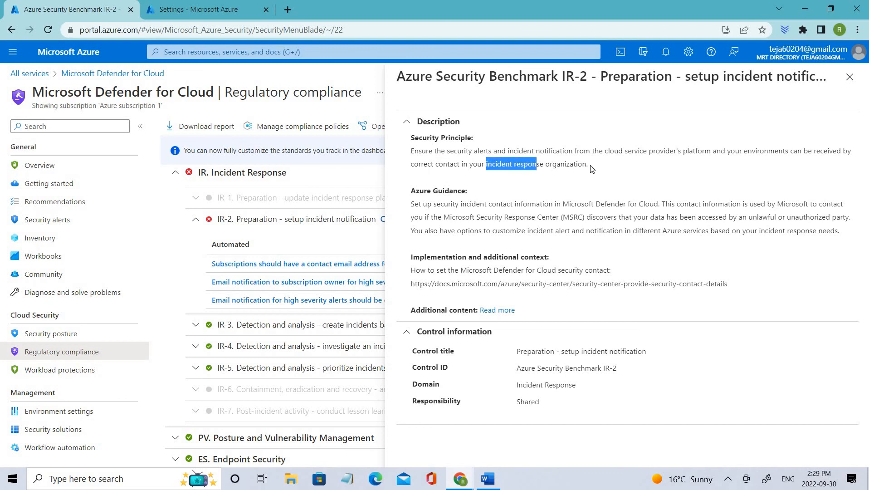
pyautogui.moveTo(535, 164); pyautogui.dragTo(583, 164)
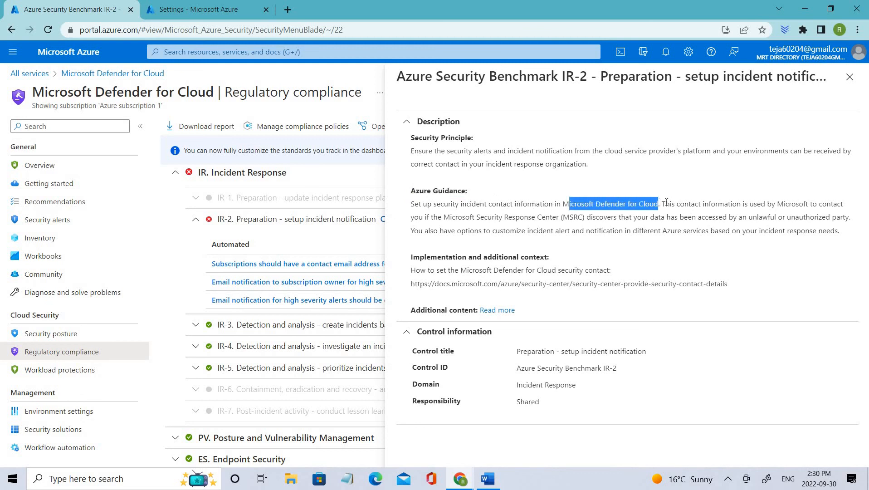
pyautogui.moveTo(659, 204); pyautogui.dragTo(805, 204)
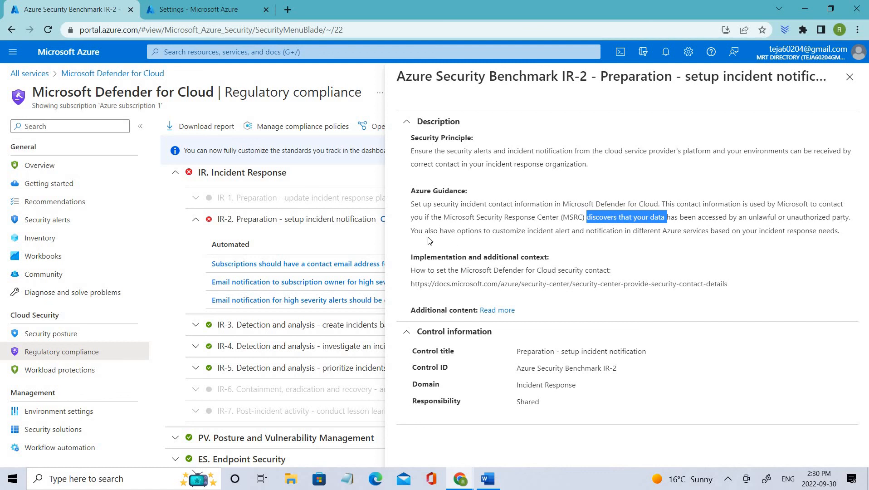
pyautogui.moveTo(528, 239)
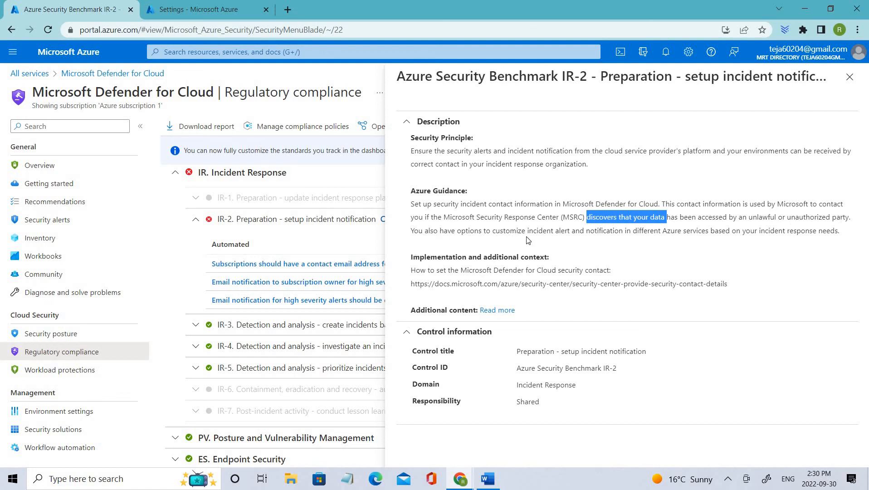
pyautogui.moveTo(603, 240)
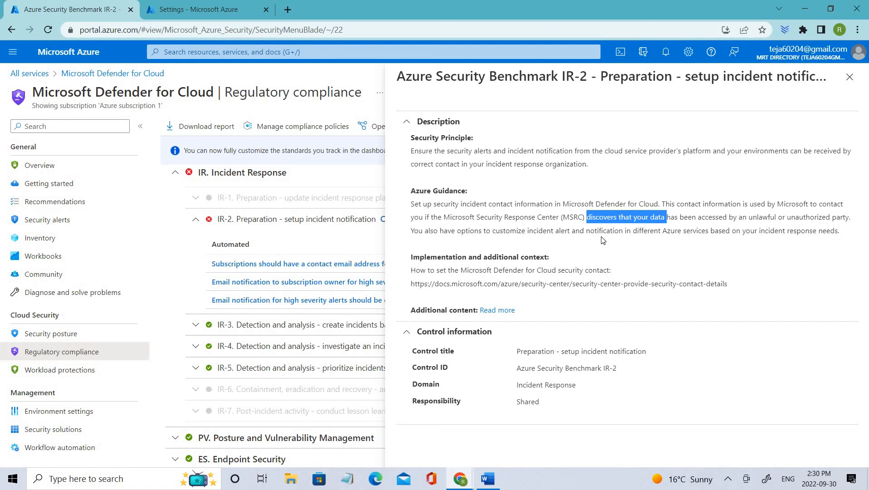
pyautogui.moveTo(743, 234)
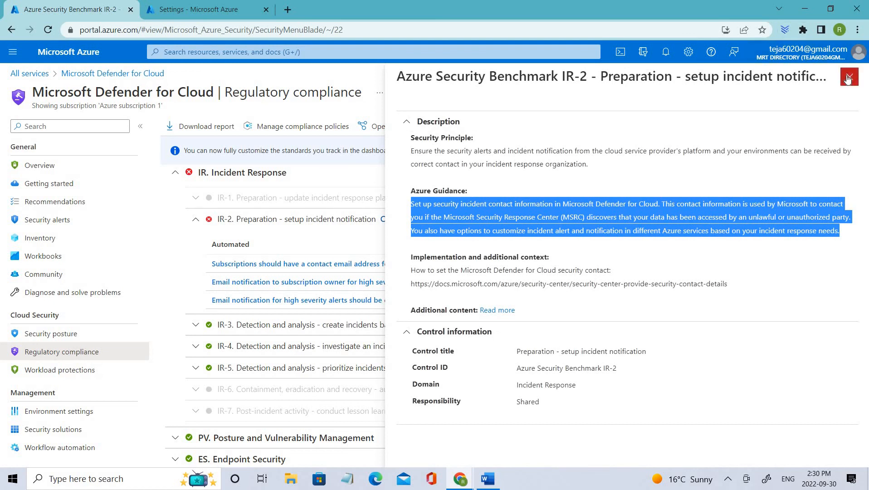
pyautogui.moveTo(848, 78)
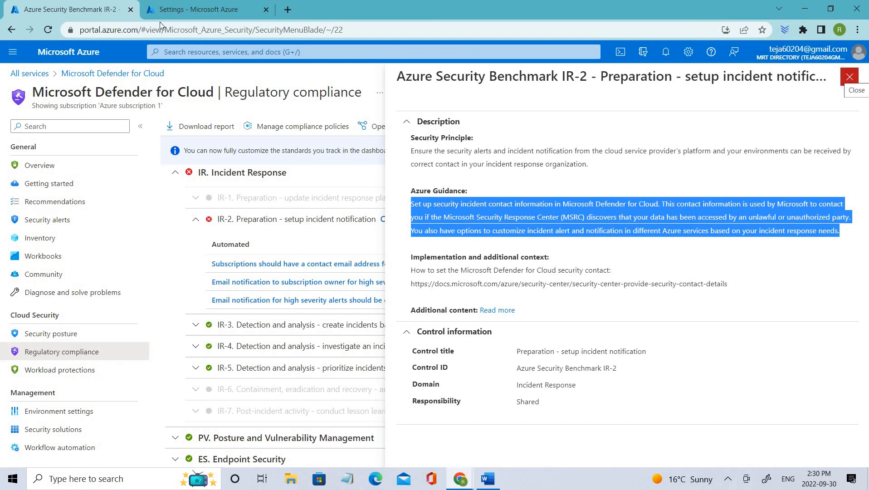
# Leave the email notification settings page unsaved and highlight the full Azure guidance paragraph for IR-2.
pyautogui.click(200, 9)
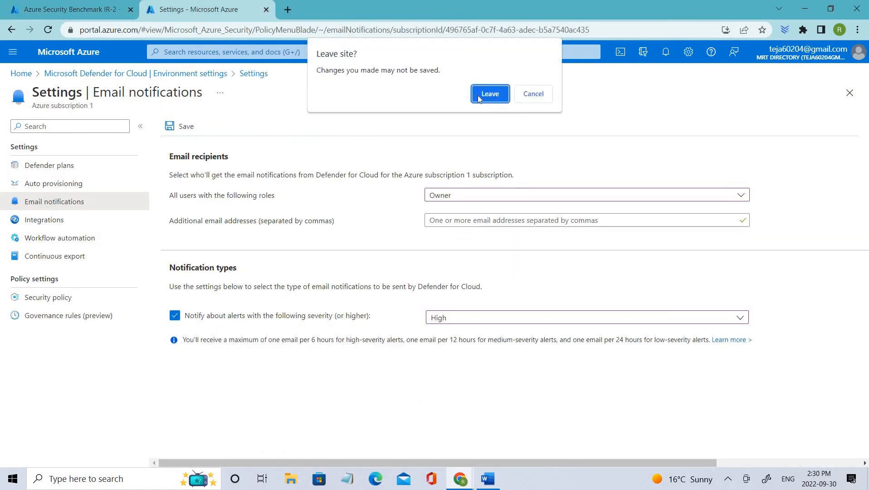
pyautogui.click(489, 93)
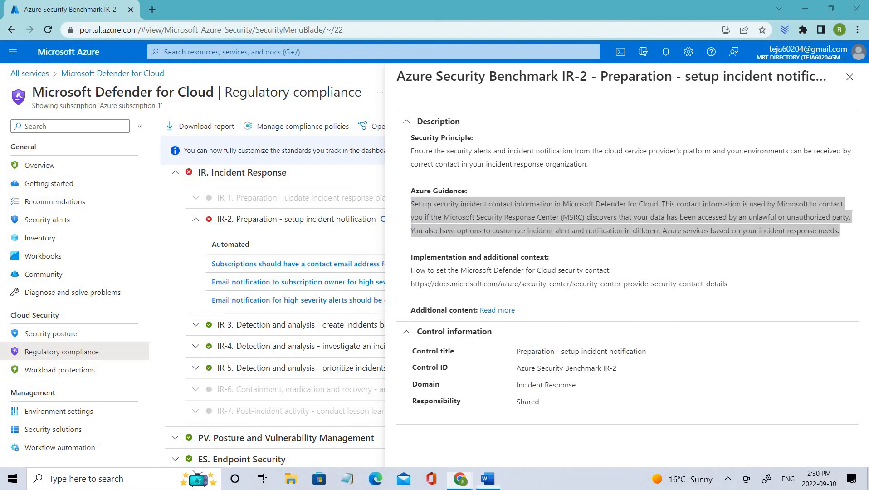
pyautogui.moveTo(410, 203); pyautogui.dragTo(845, 231)
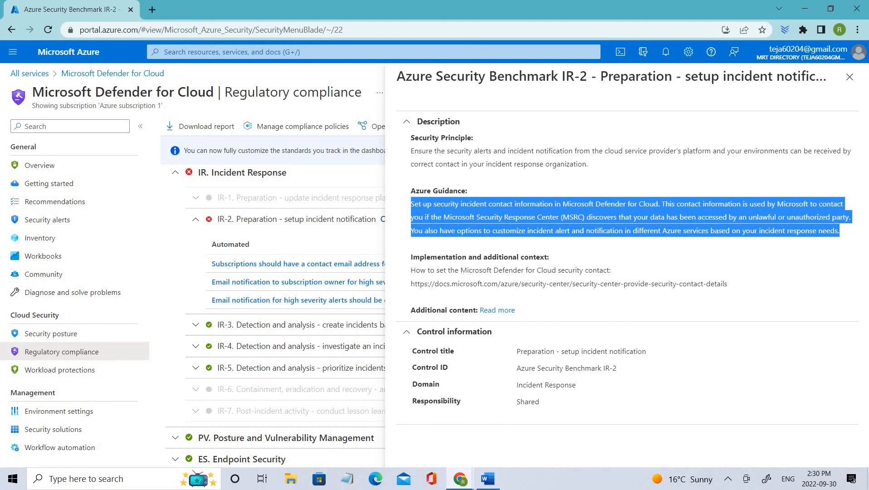
# Close the IR-2 pane and choose Azure Security Benchmark as the standard in the Download report pane.
pyautogui.click(849, 77)
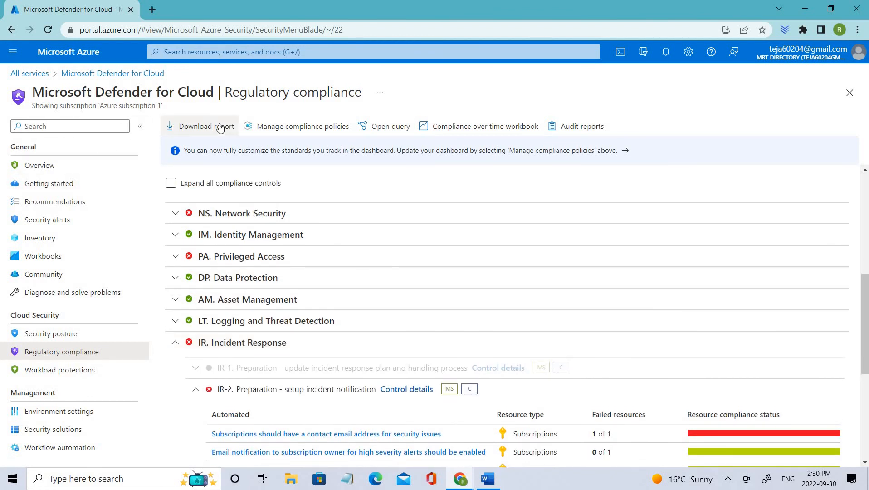
pyautogui.moveTo(244, 109)
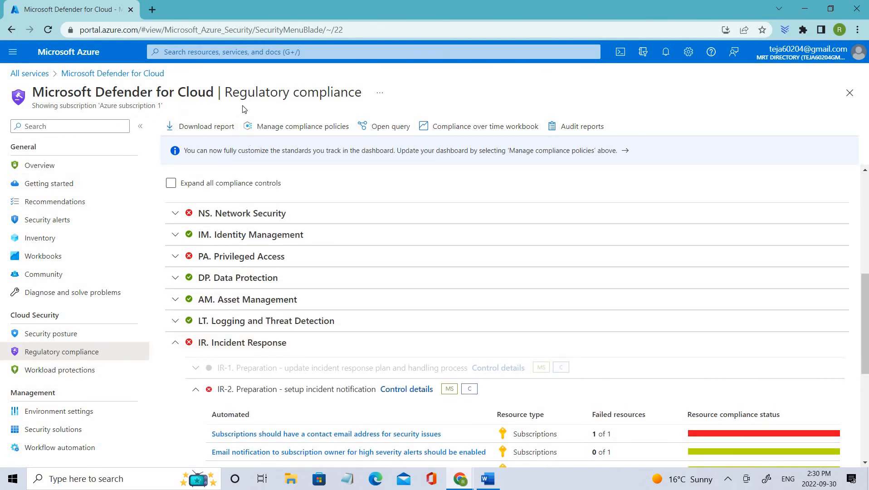
pyautogui.click(206, 126)
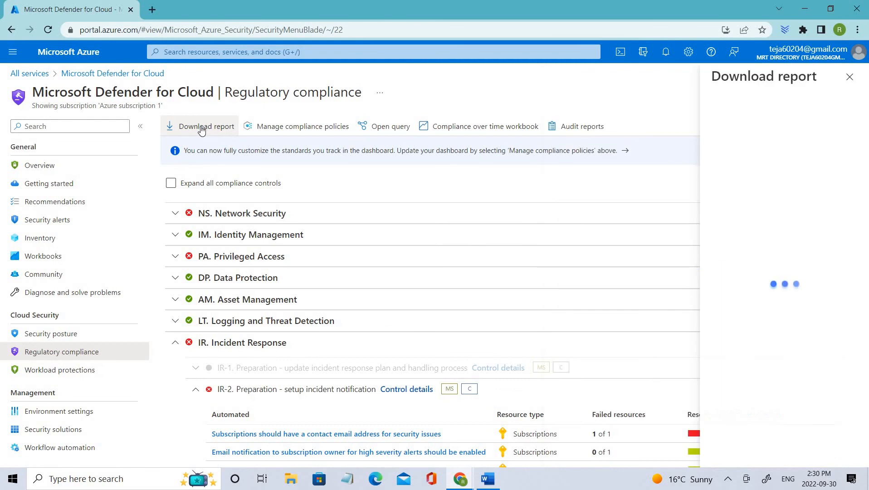
pyautogui.click(731, 172)
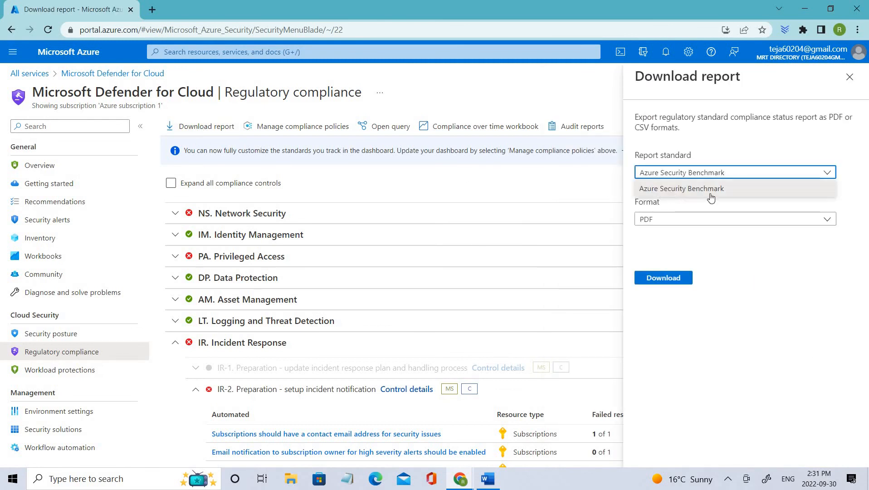
pyautogui.moveTo(694, 194)
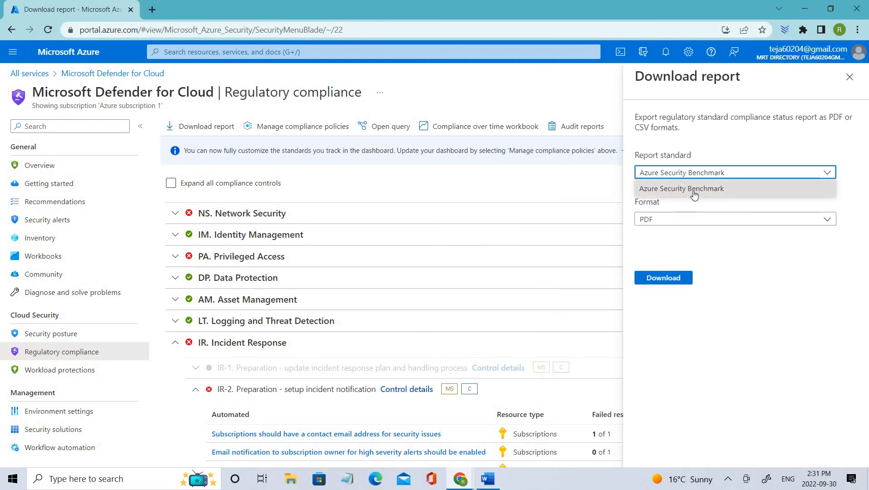
pyautogui.click(681, 188)
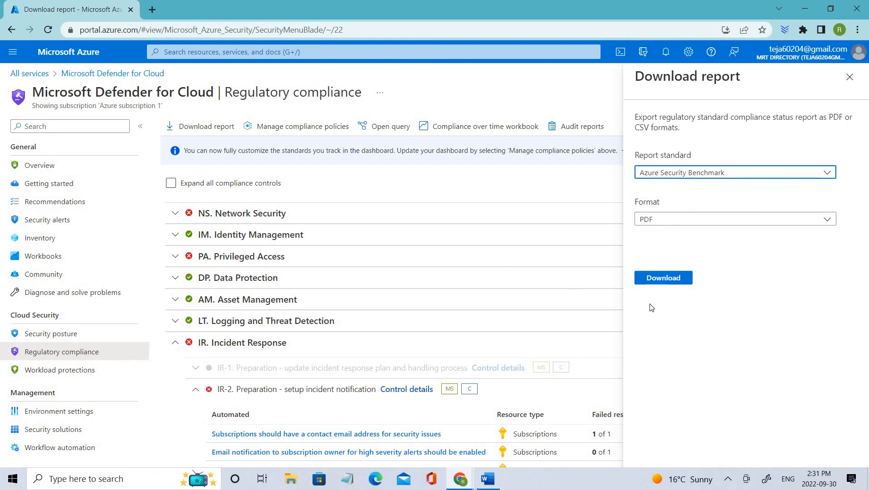
# Choose PDF format and download the compliance report.
pyautogui.click(732, 218)
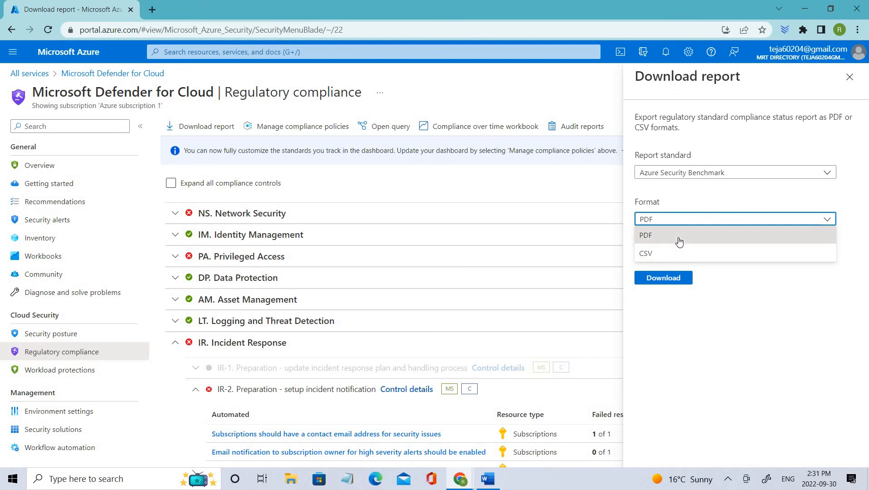
pyautogui.click(645, 235)
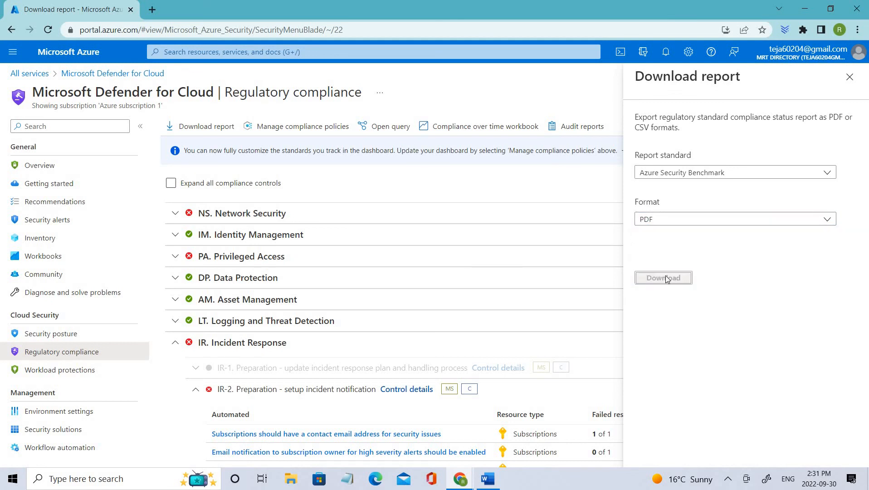
pyautogui.click(664, 278)
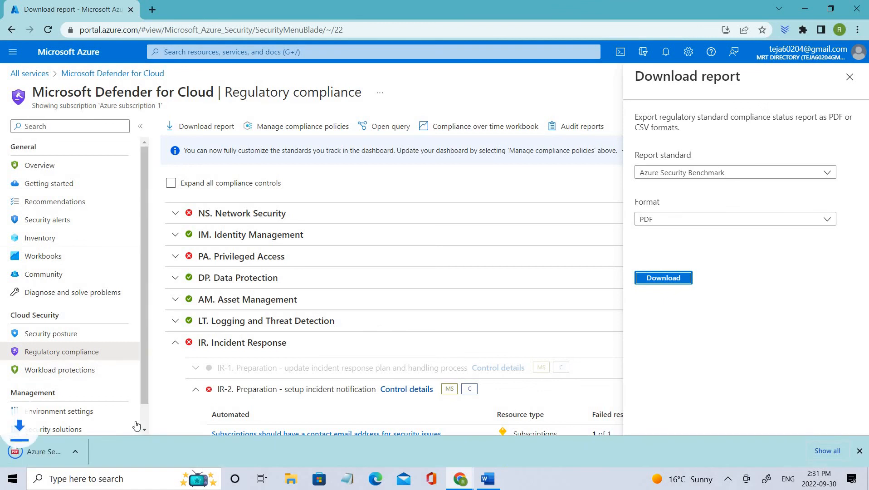
pyautogui.click(663, 278)
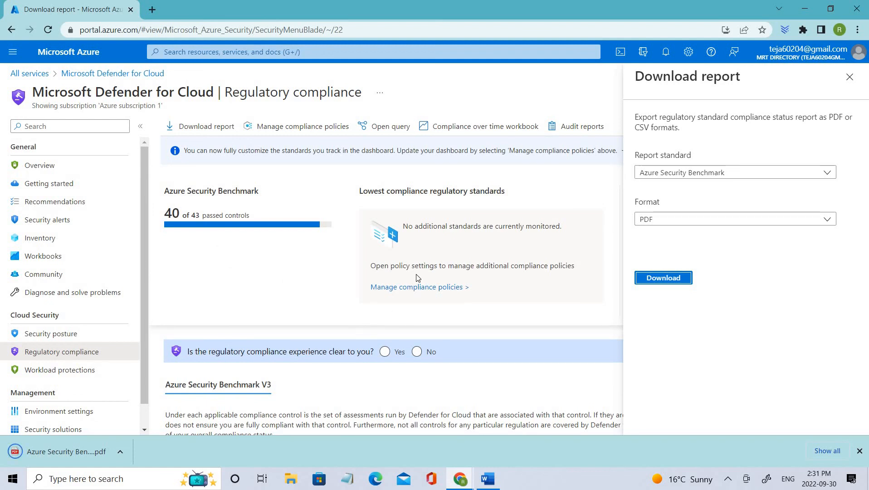
# View the downloaded Azure Security Benchmark report in the Chrome PDF viewer, showing 40 of 43 controls compliant.
pyautogui.click(581, 126)
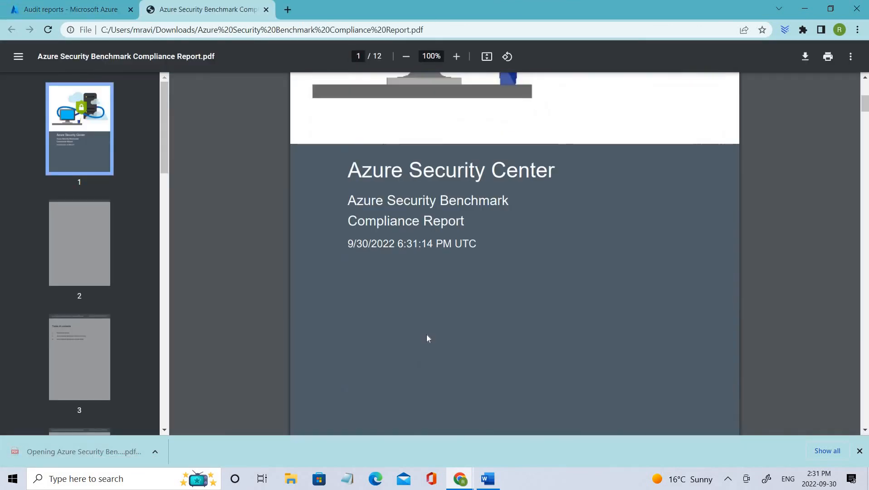
pyautogui.click(79, 356)
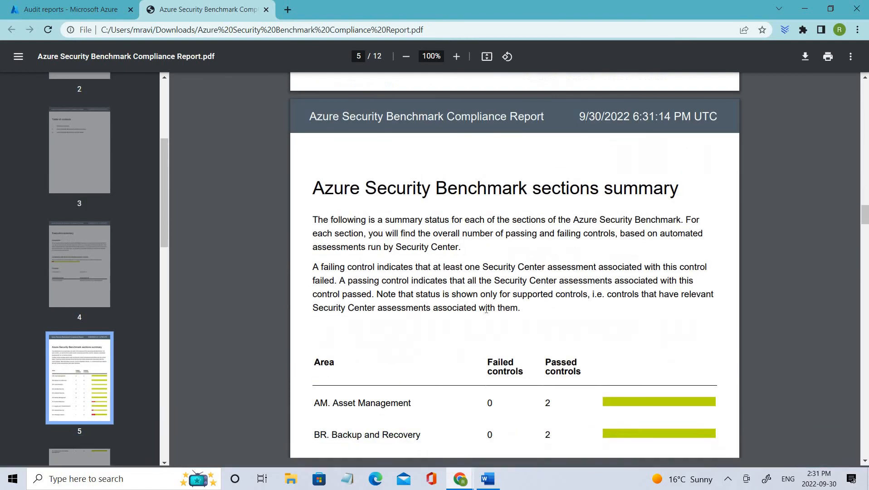
pyautogui.scroll(3)
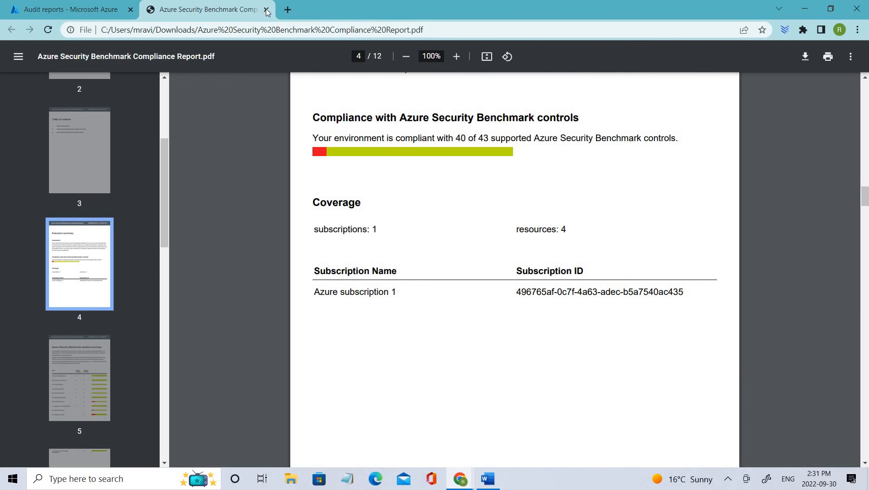
# Close the PDF and return to the Regulatory compliance dashboard's collapsed control groups.
pyautogui.click(266, 9)
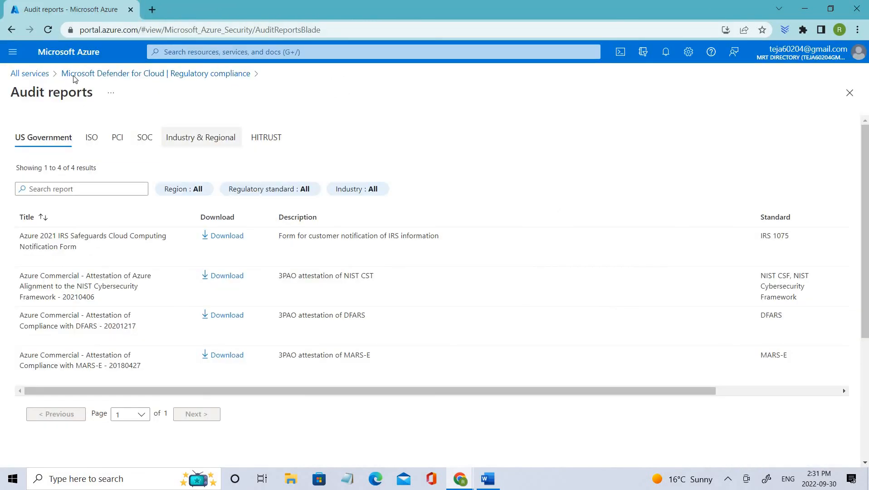
pyautogui.moveTo(182, 75)
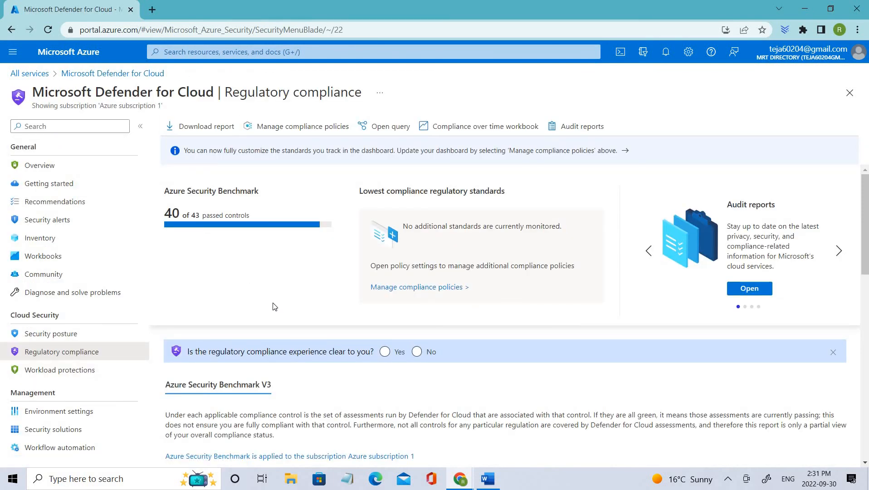
pyautogui.scroll(-3)
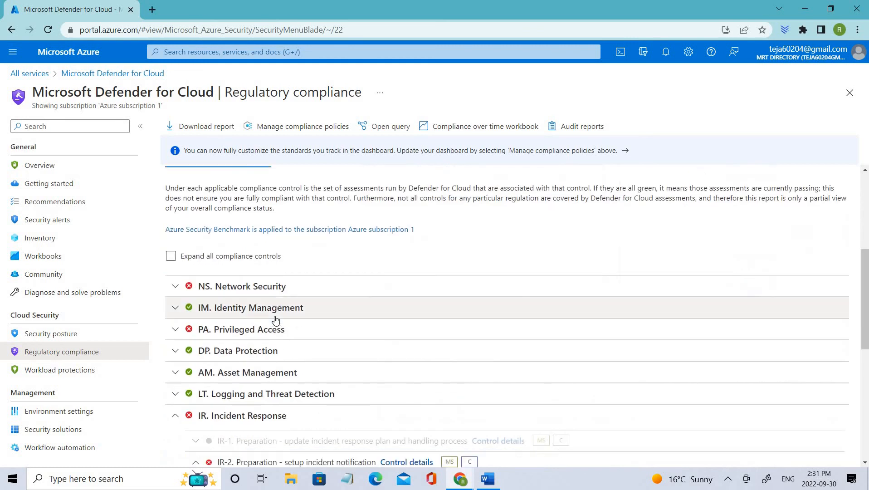